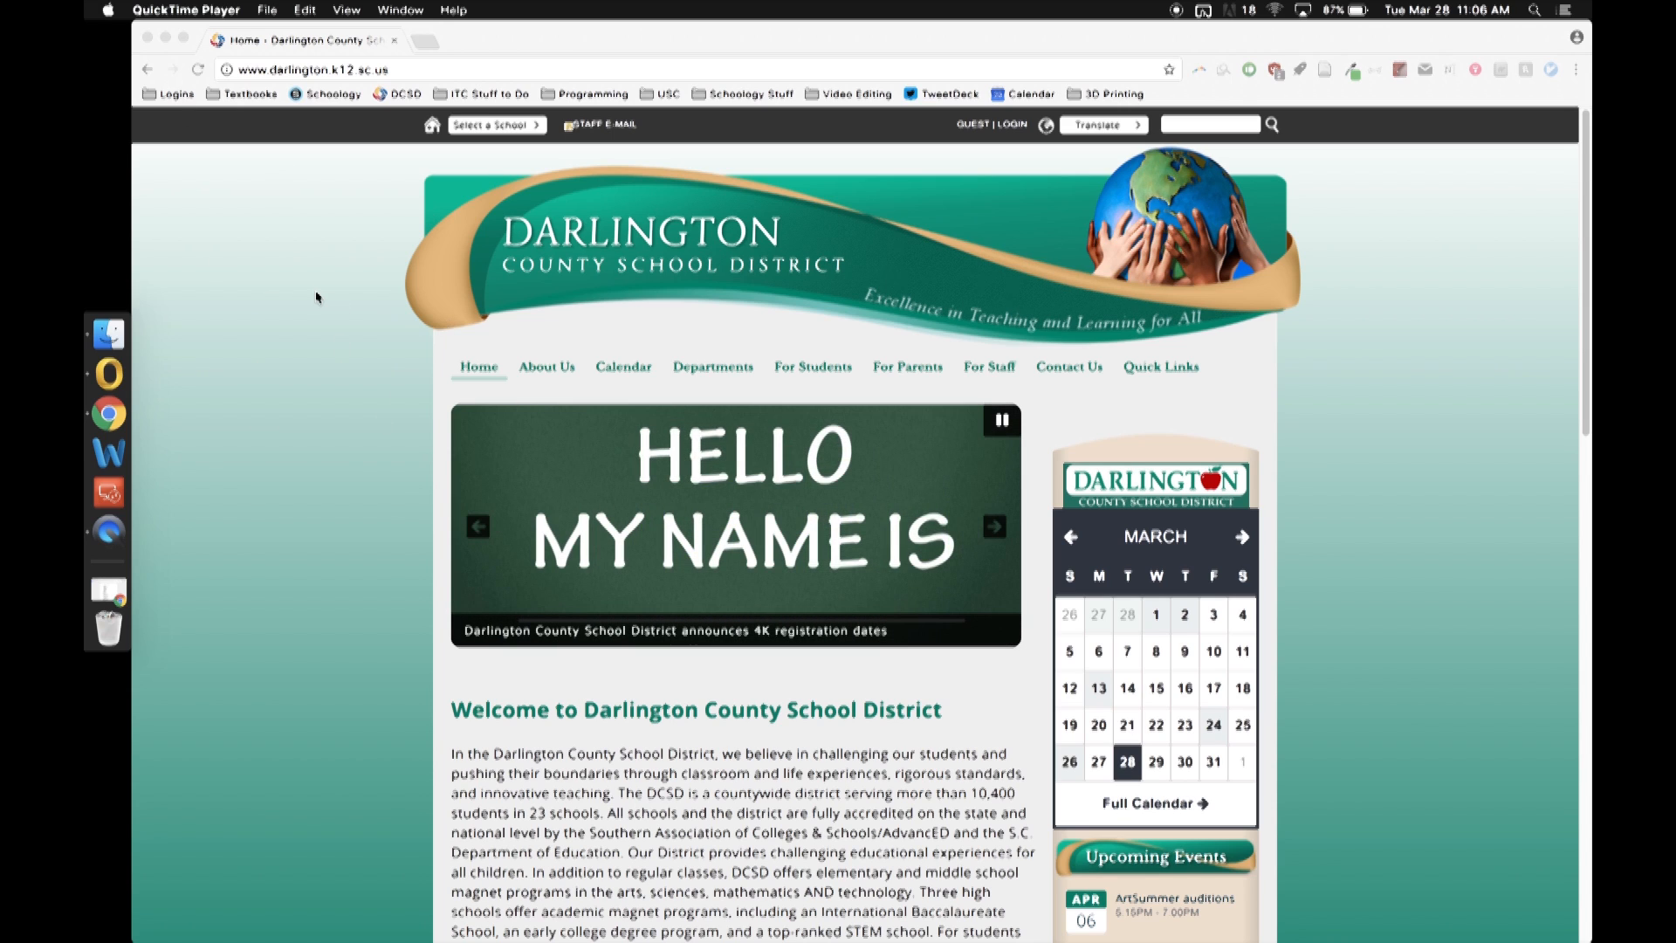
mouse_move(425, 48)
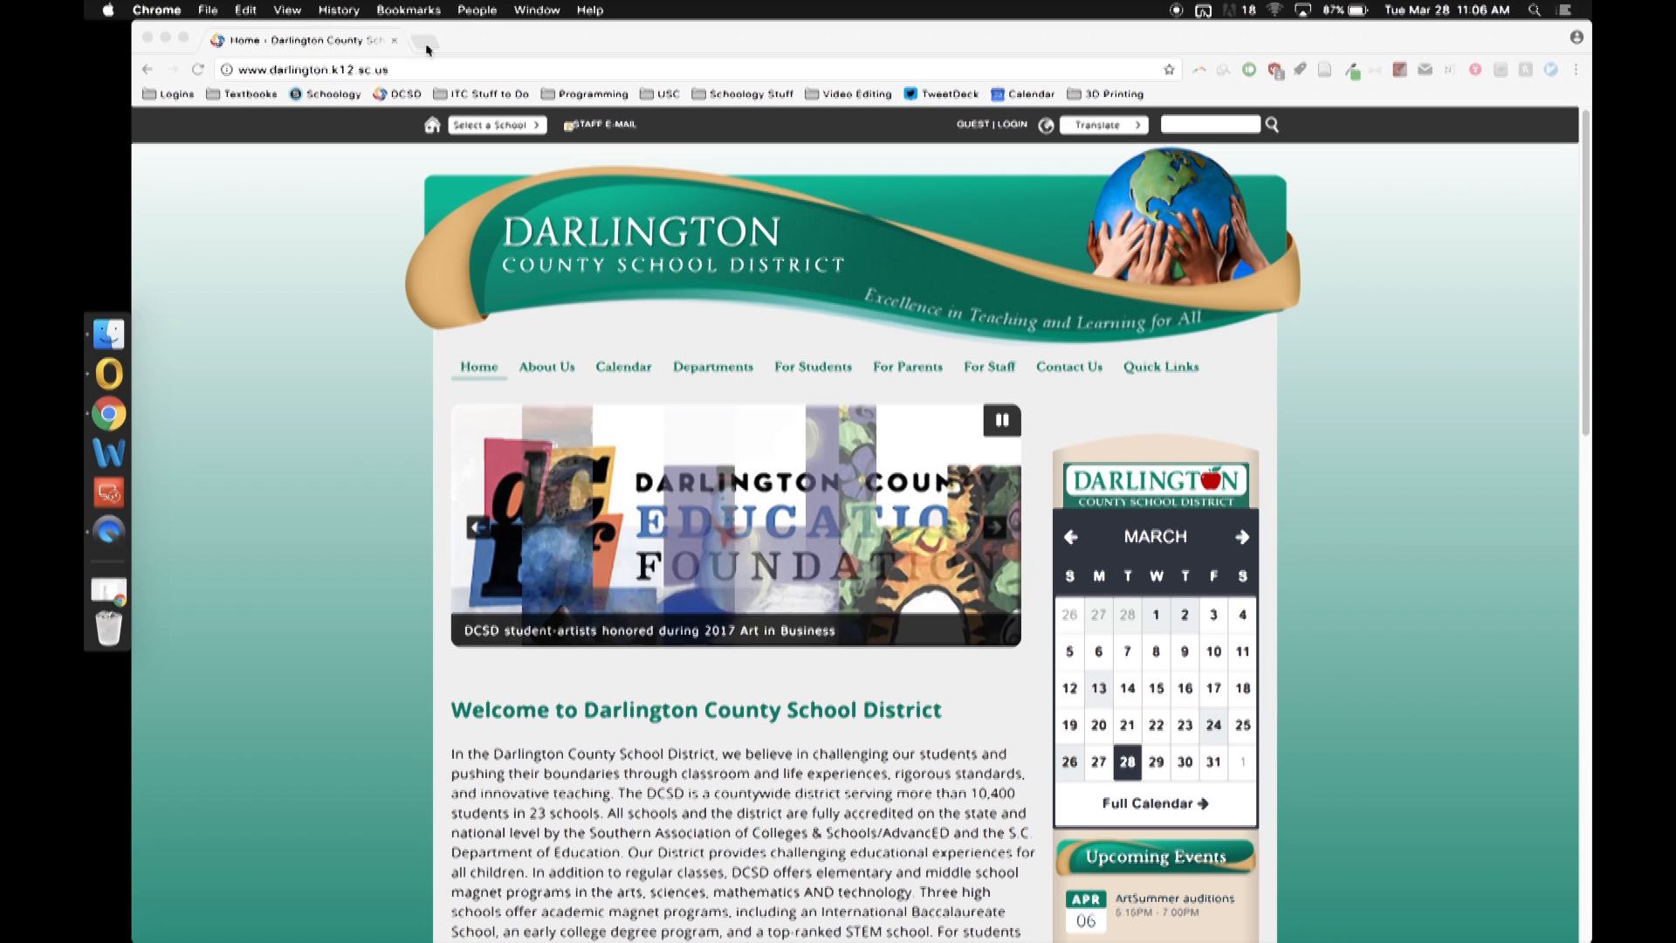
Open a new Toby tab and browse the Vimium, DCSD, PD and Textbooks collections.
left_click(628, 39)
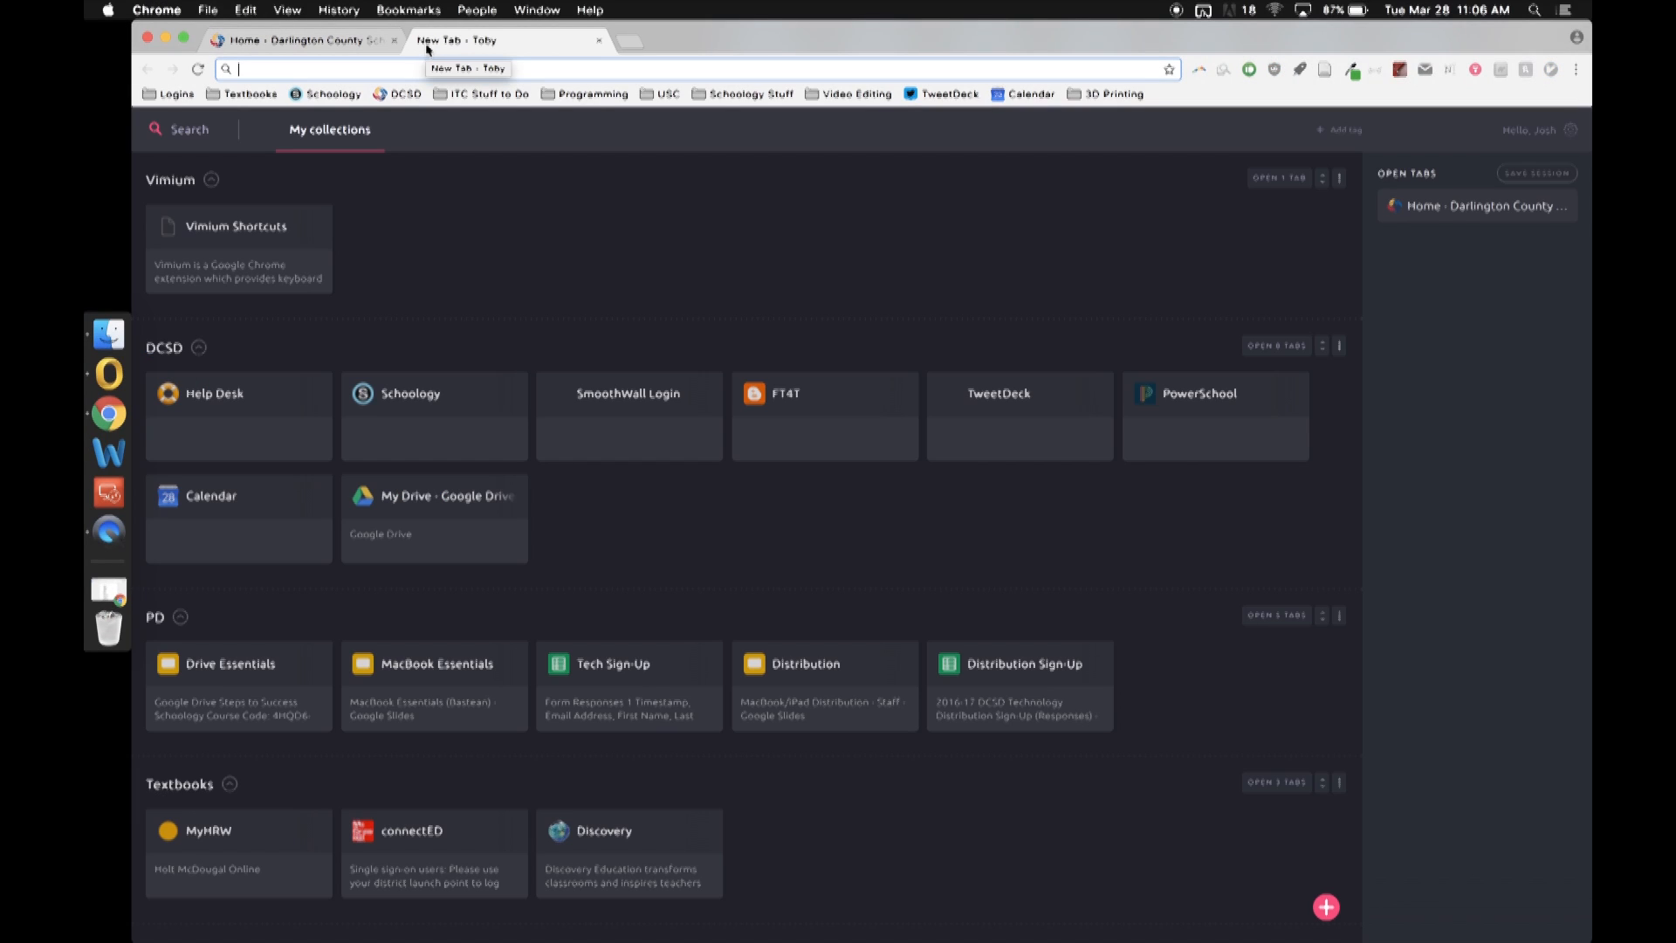
mouse_move(495, 291)
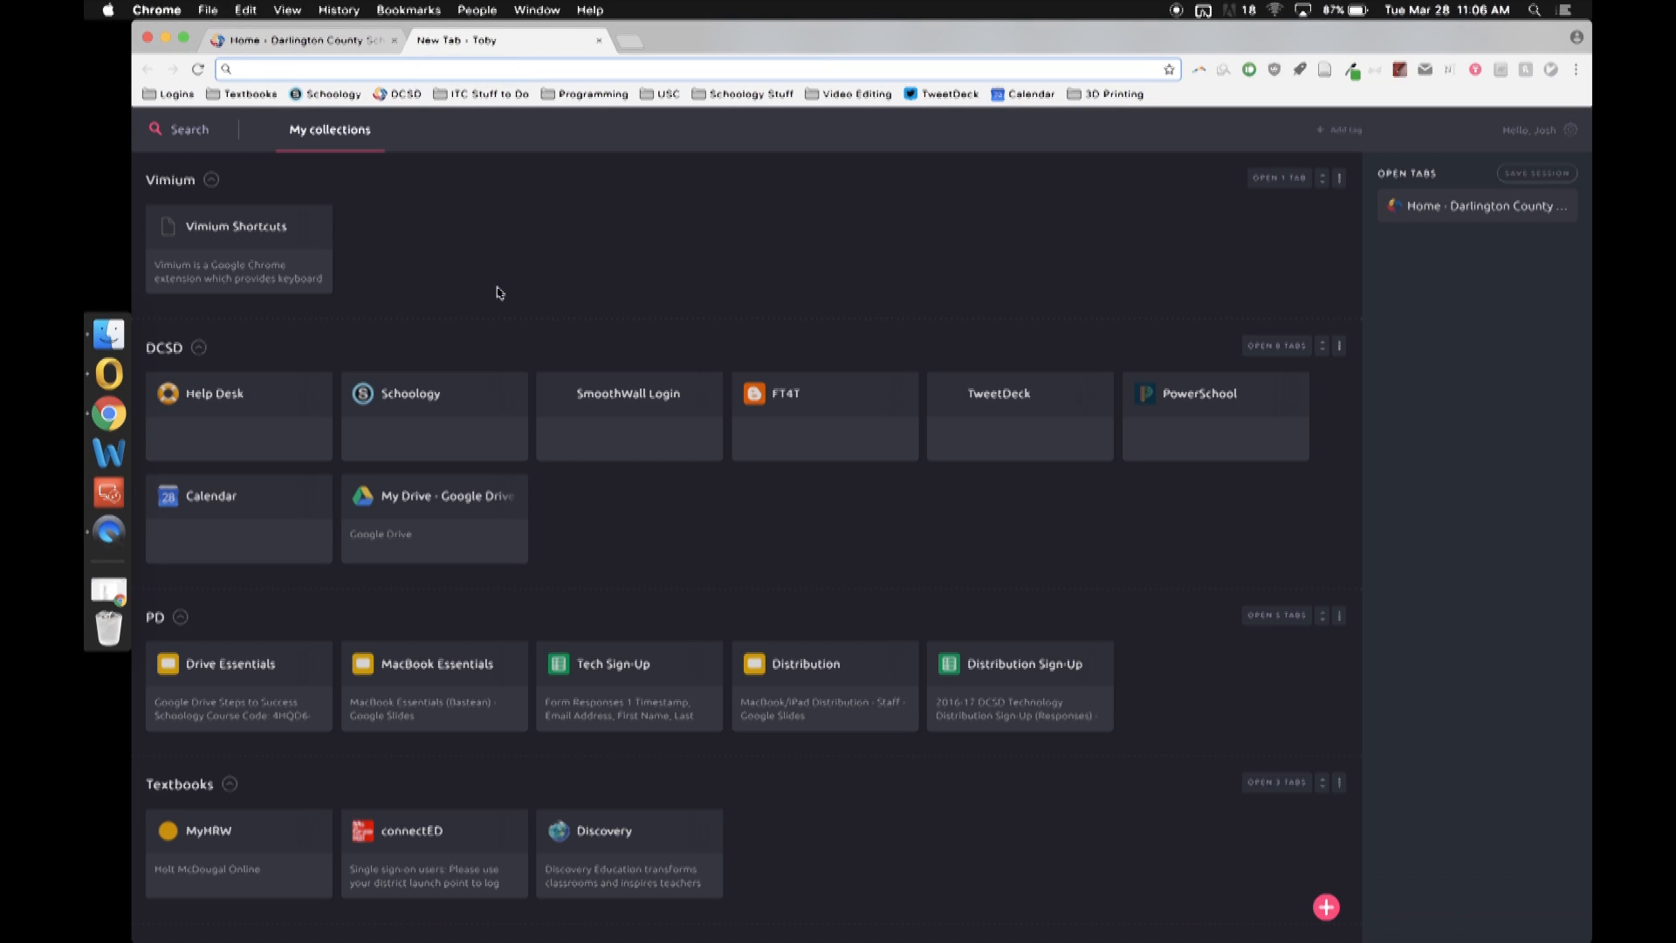
mouse_move(452, 290)
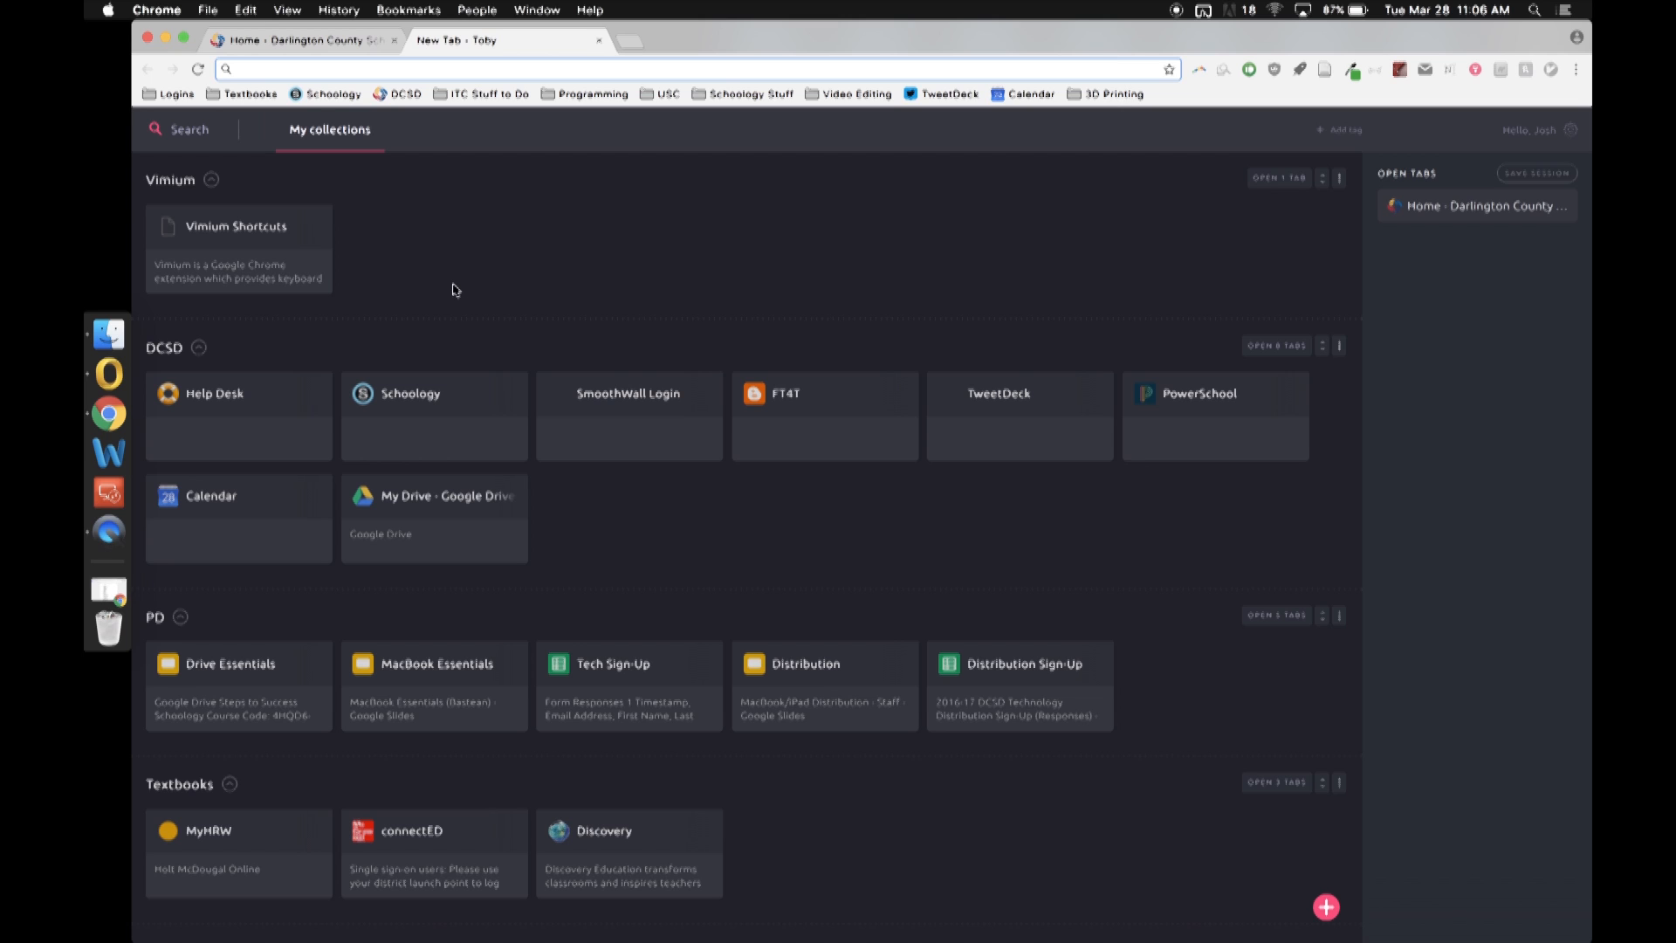
scroll("down", 3)
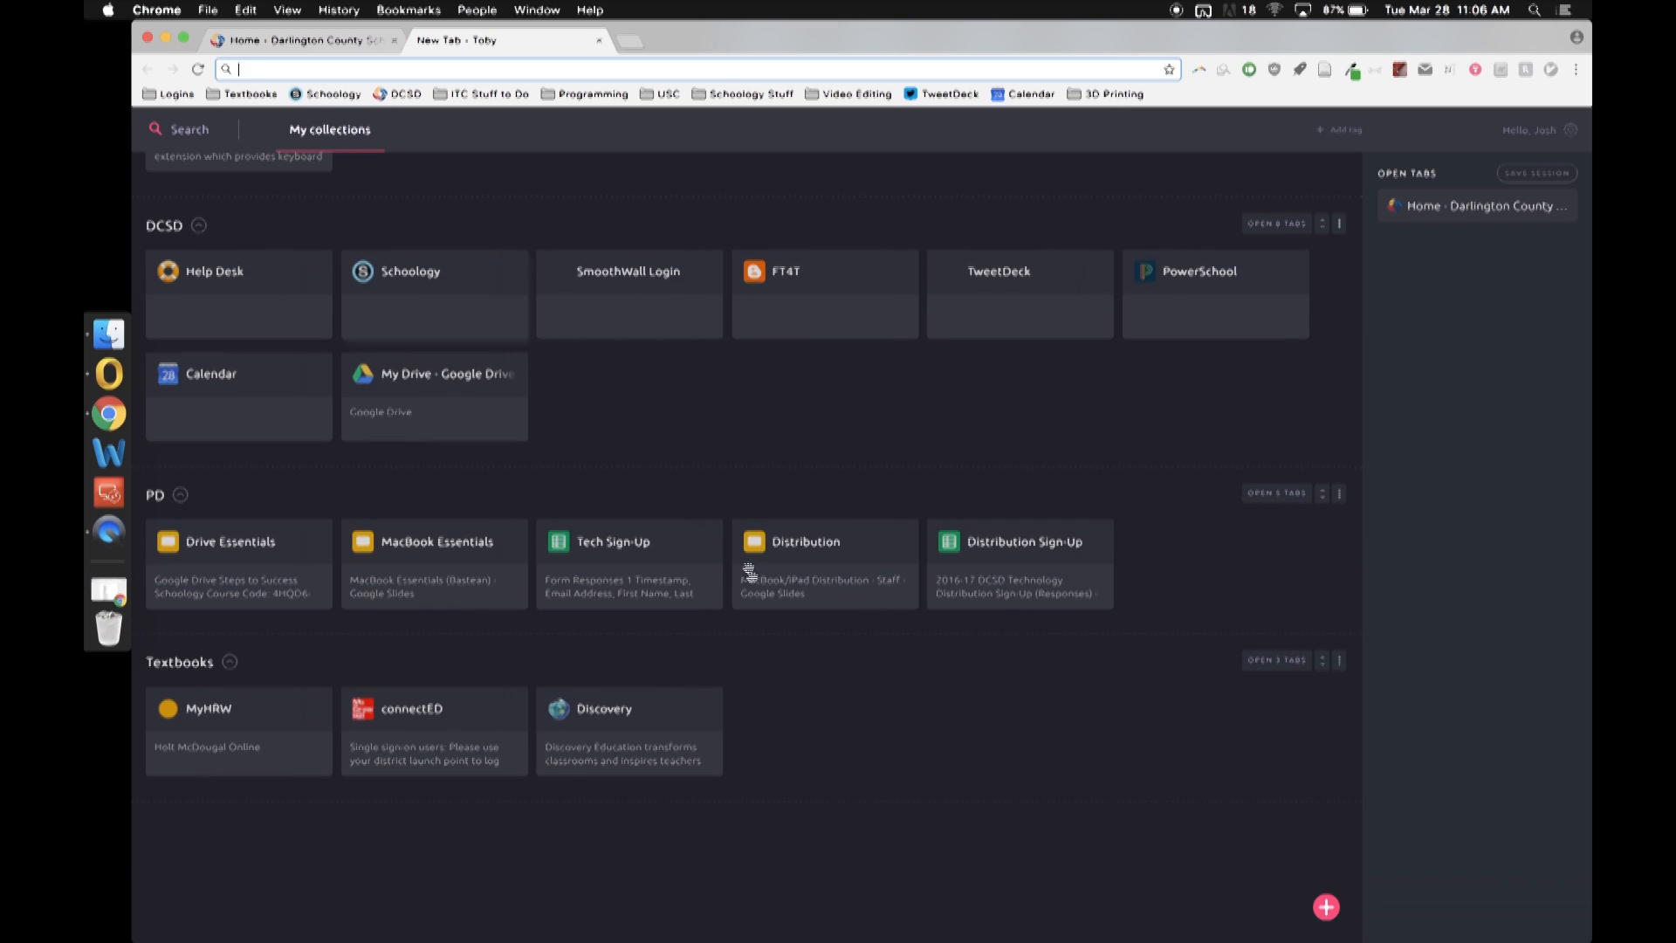
scroll("up", 3)
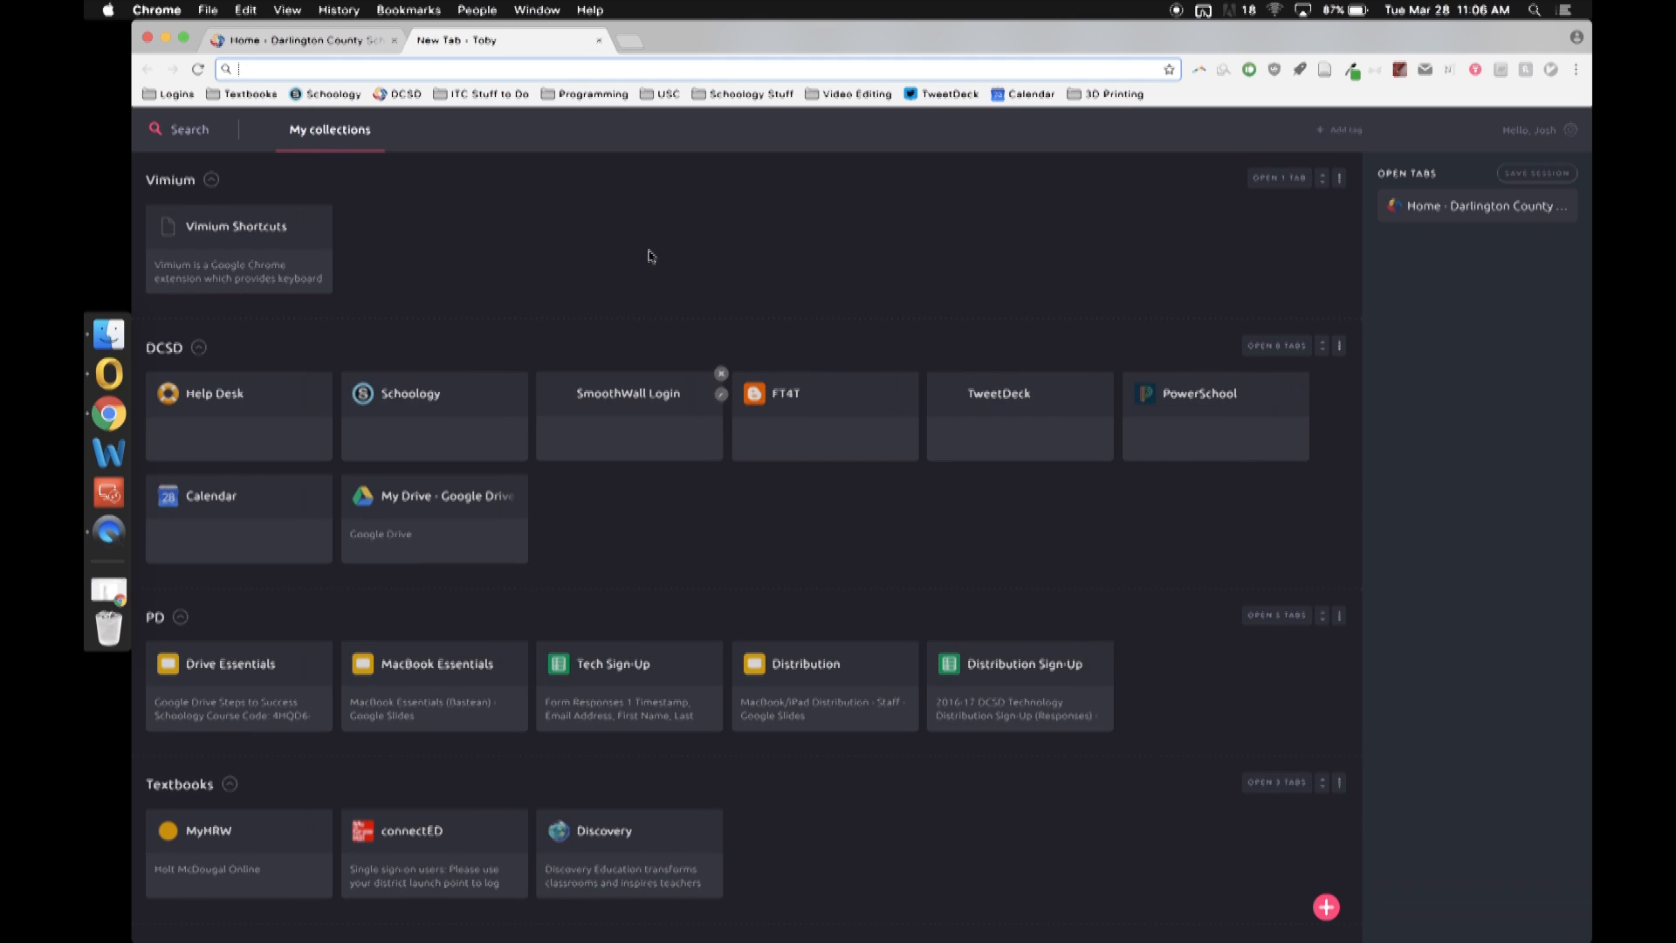
mouse_move(572, 357)
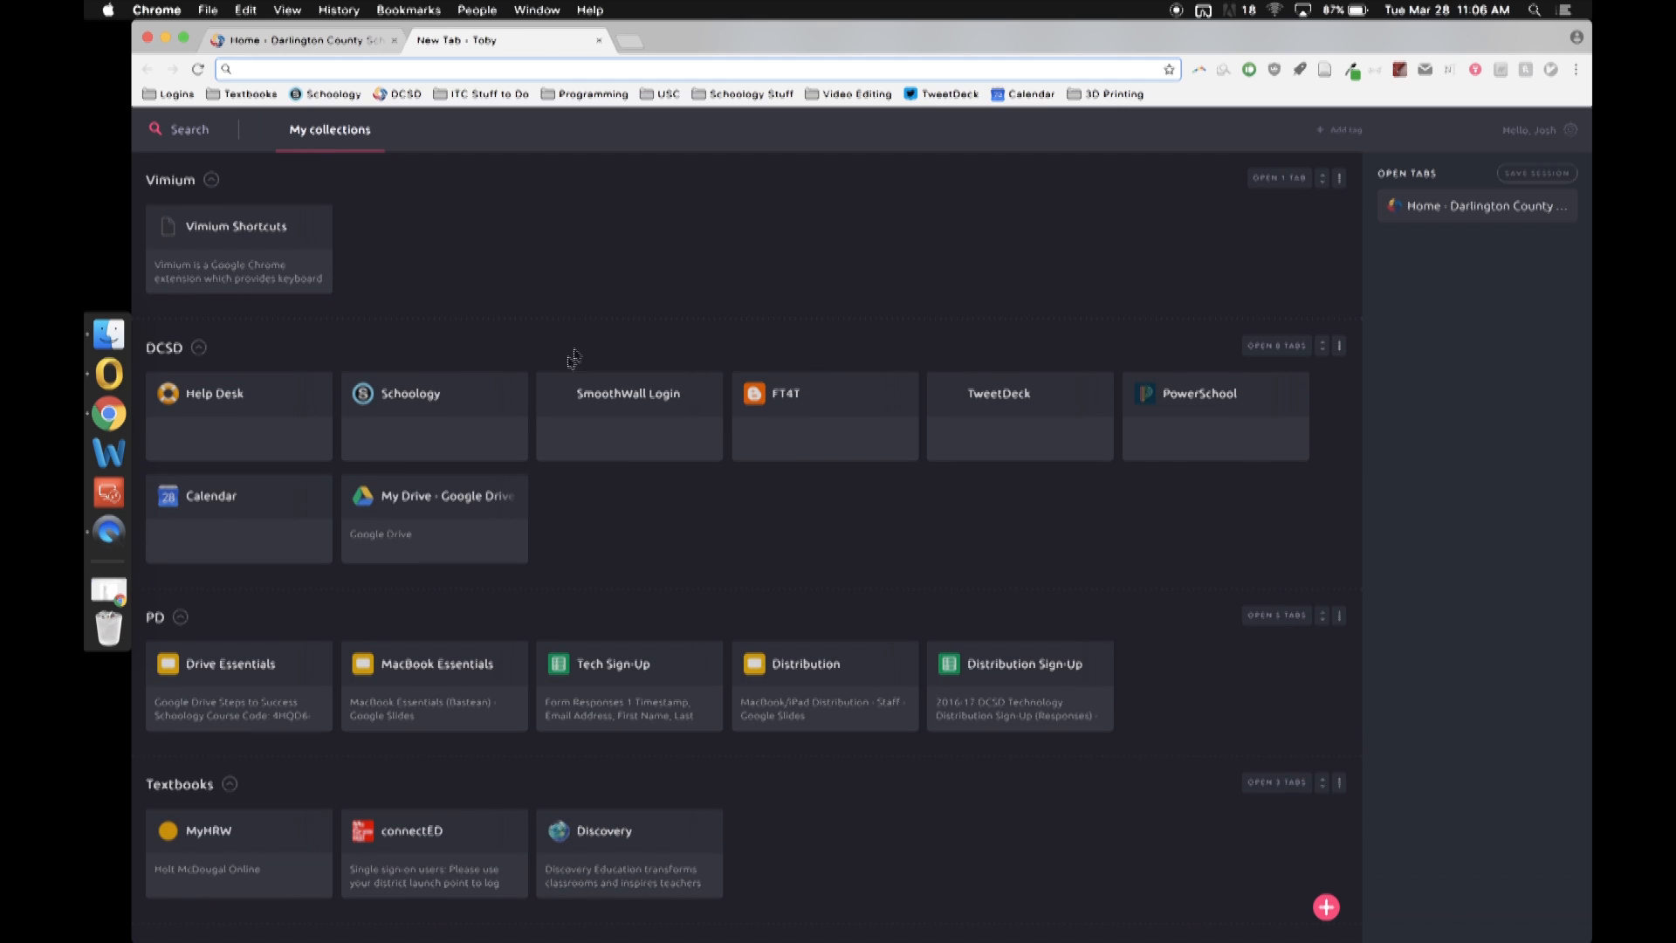
mouse_move(658, 387)
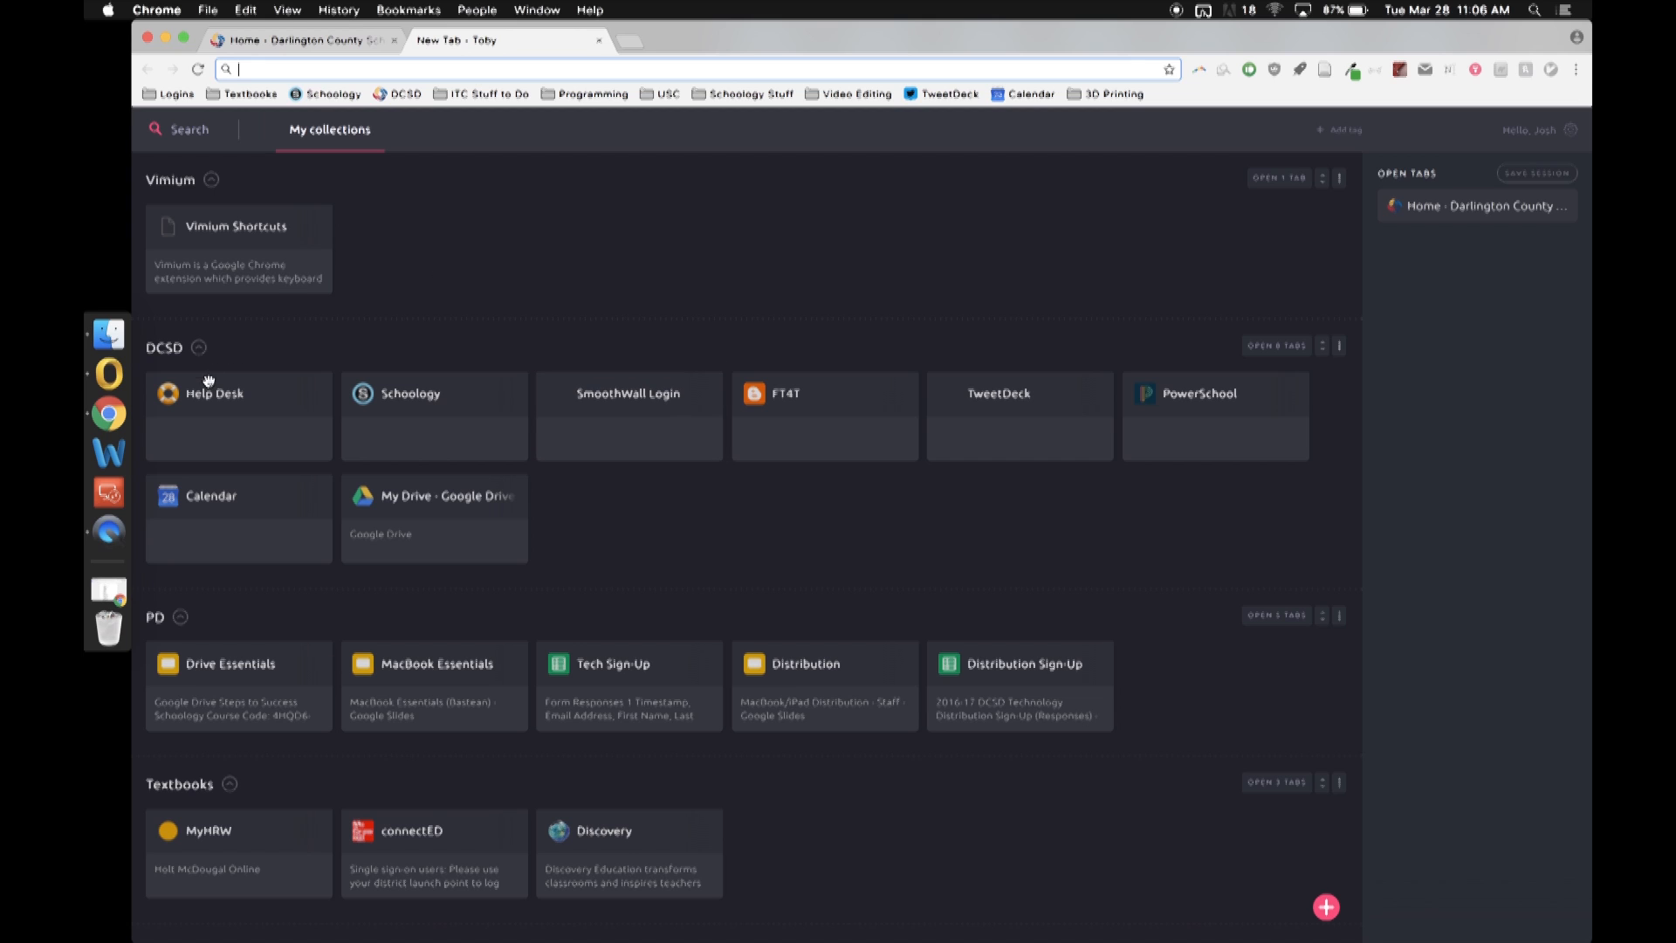
left_click(213, 415)
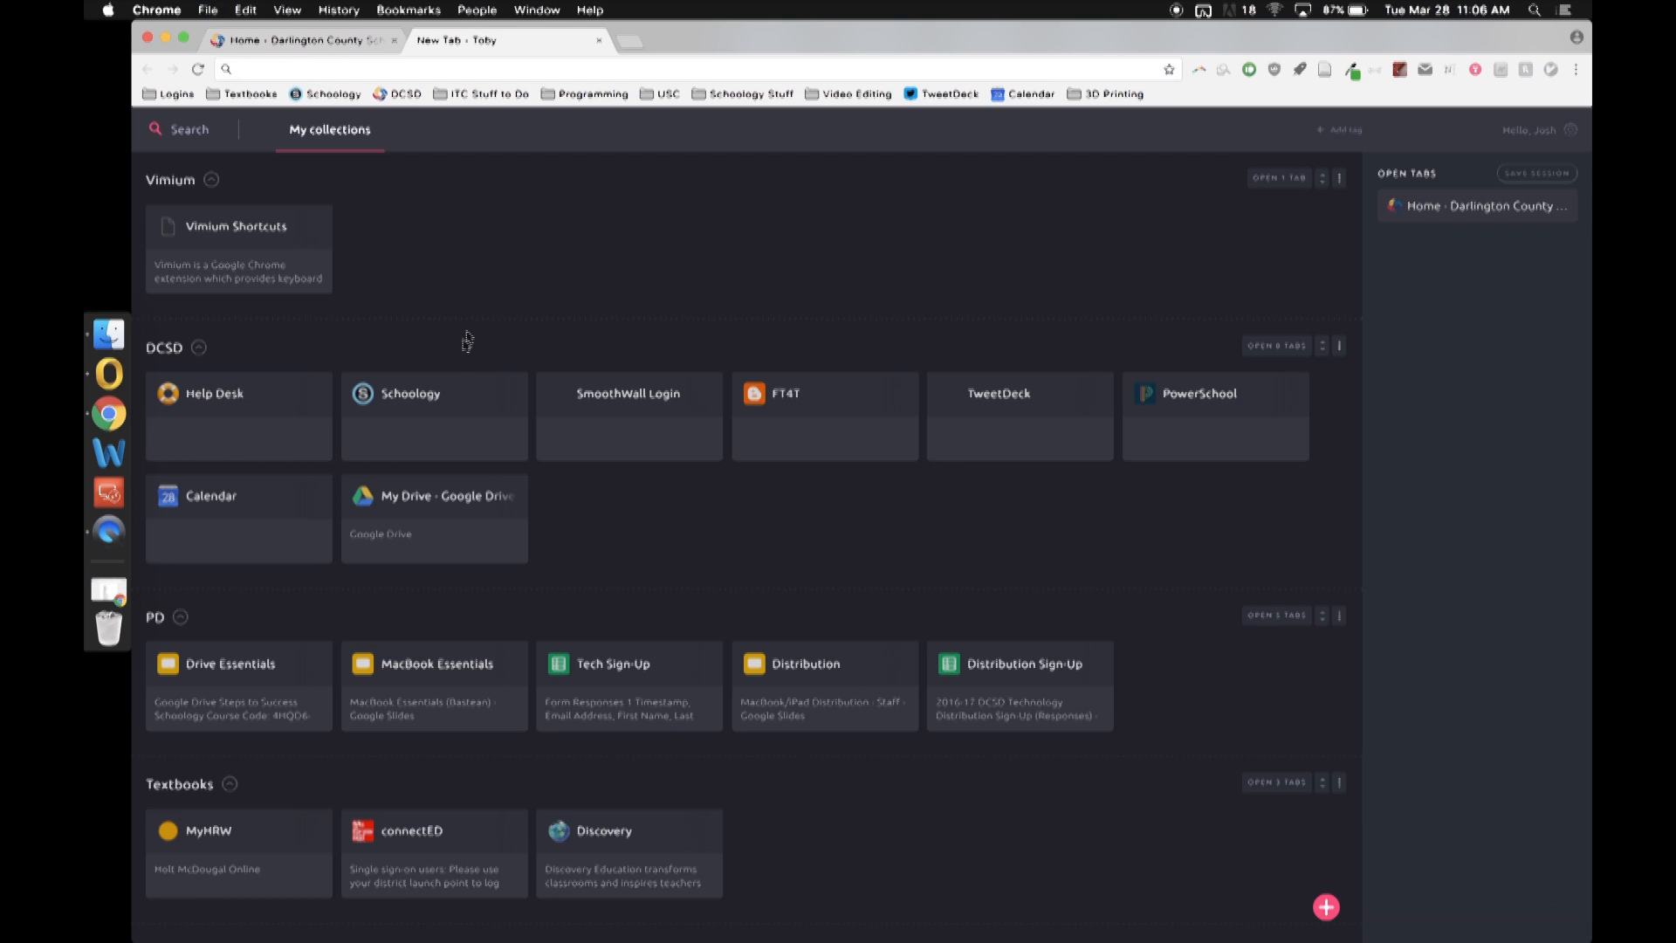
left_click(408, 392)
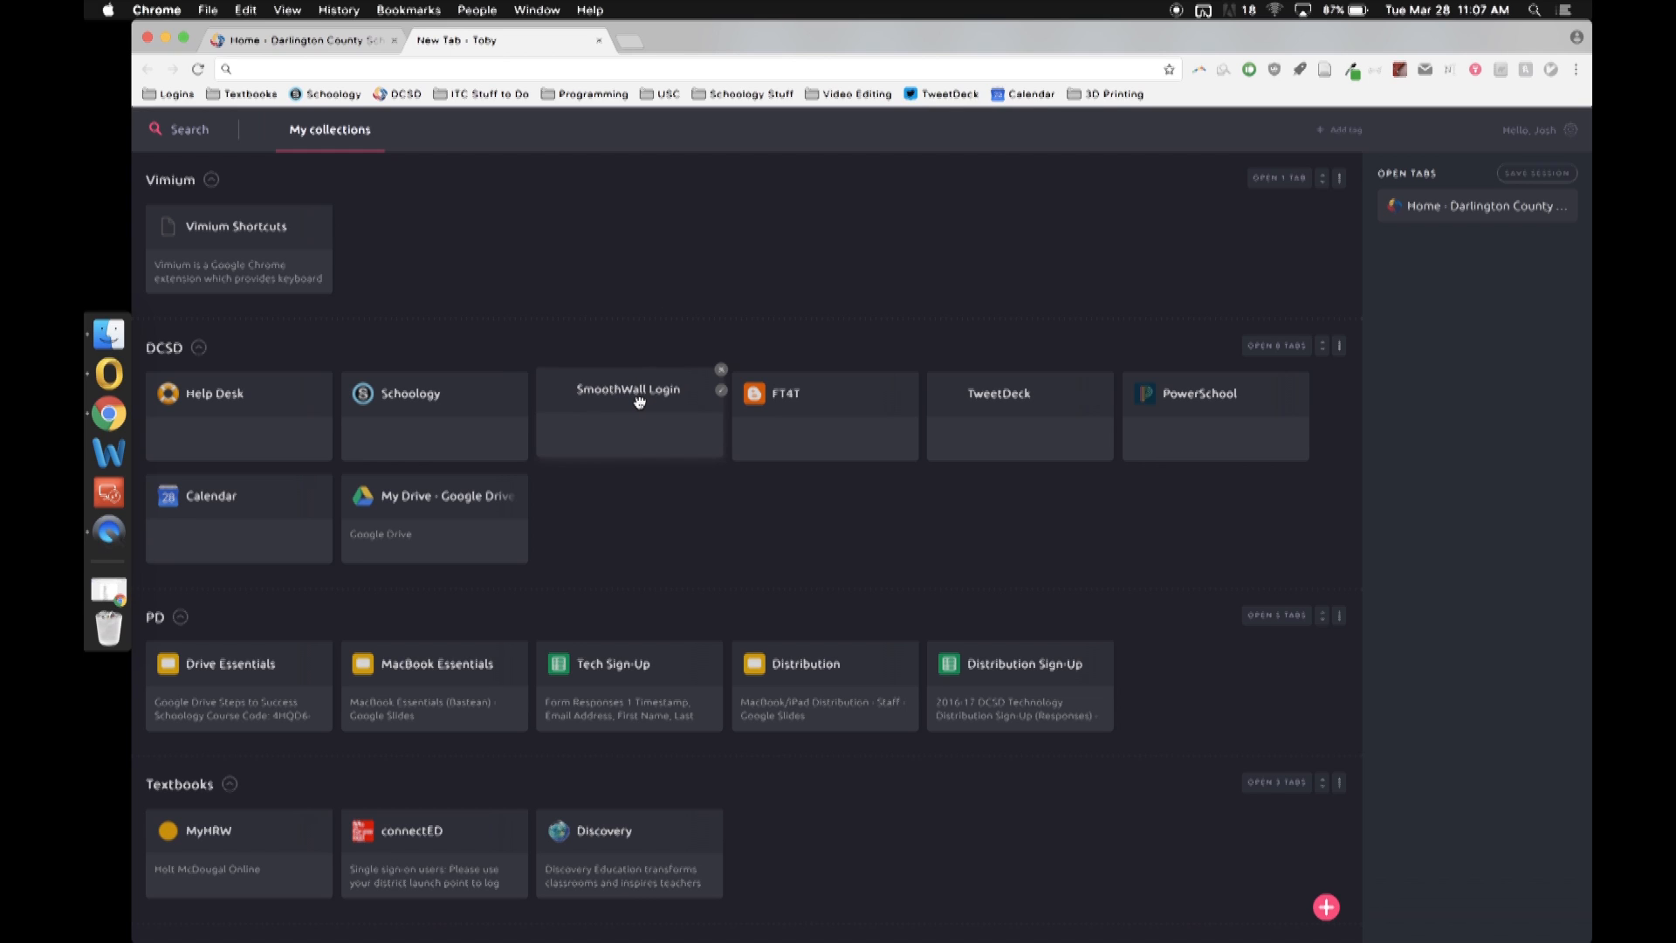
mouse_move(831, 401)
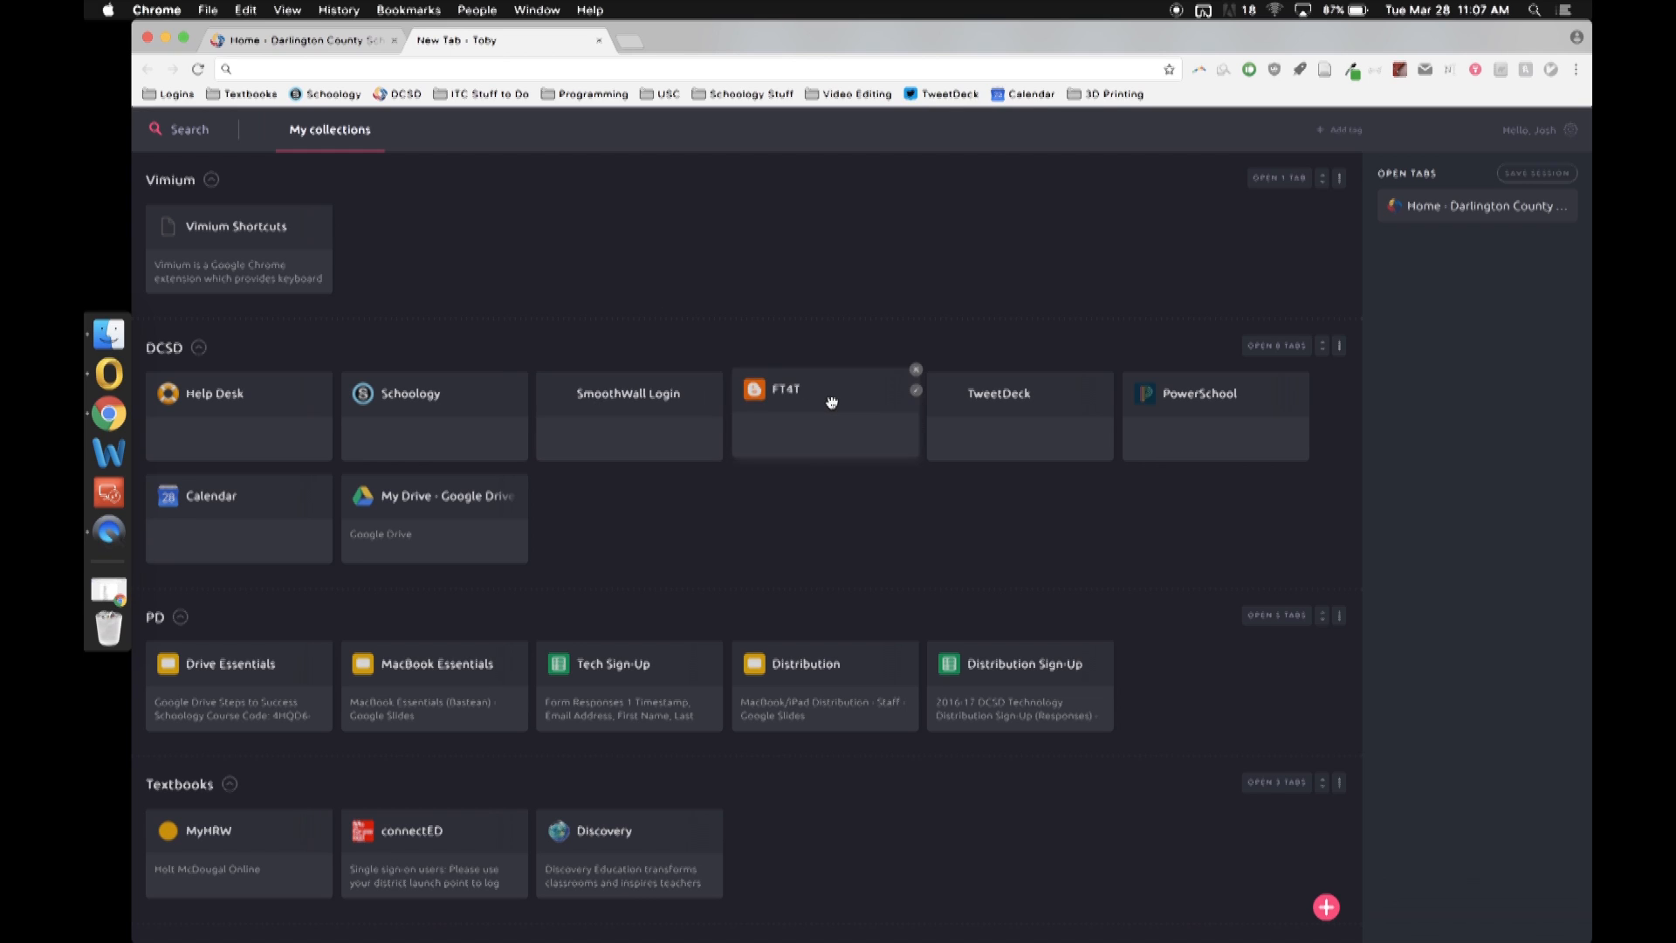
mouse_move(1043, 434)
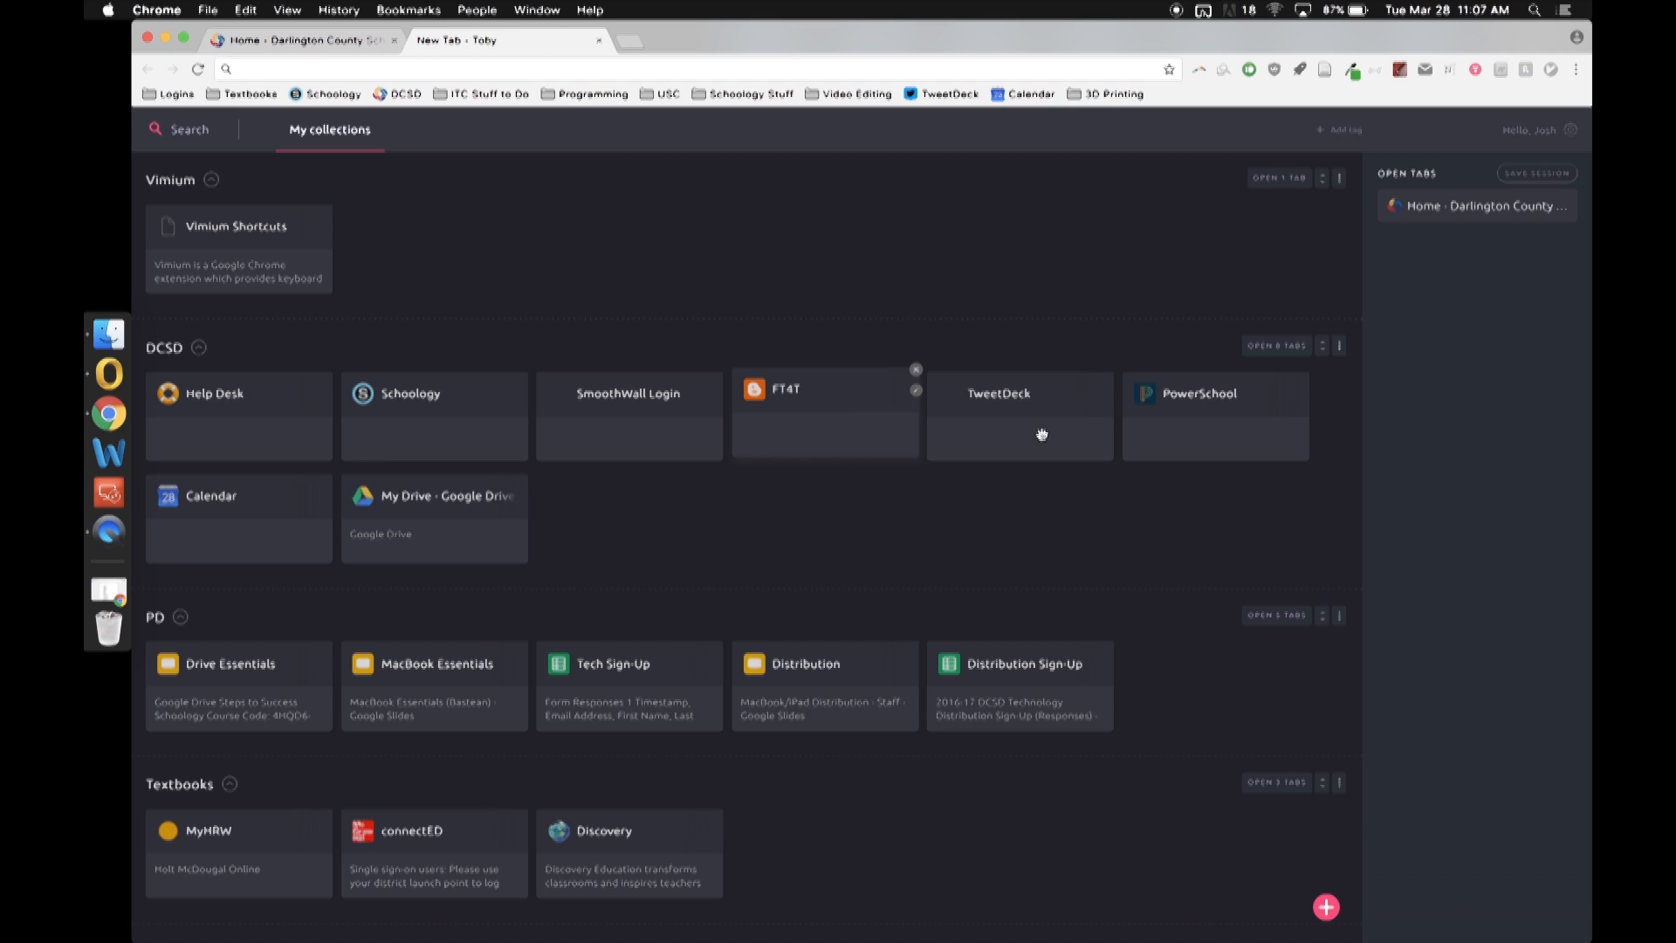
mouse_move(1226, 400)
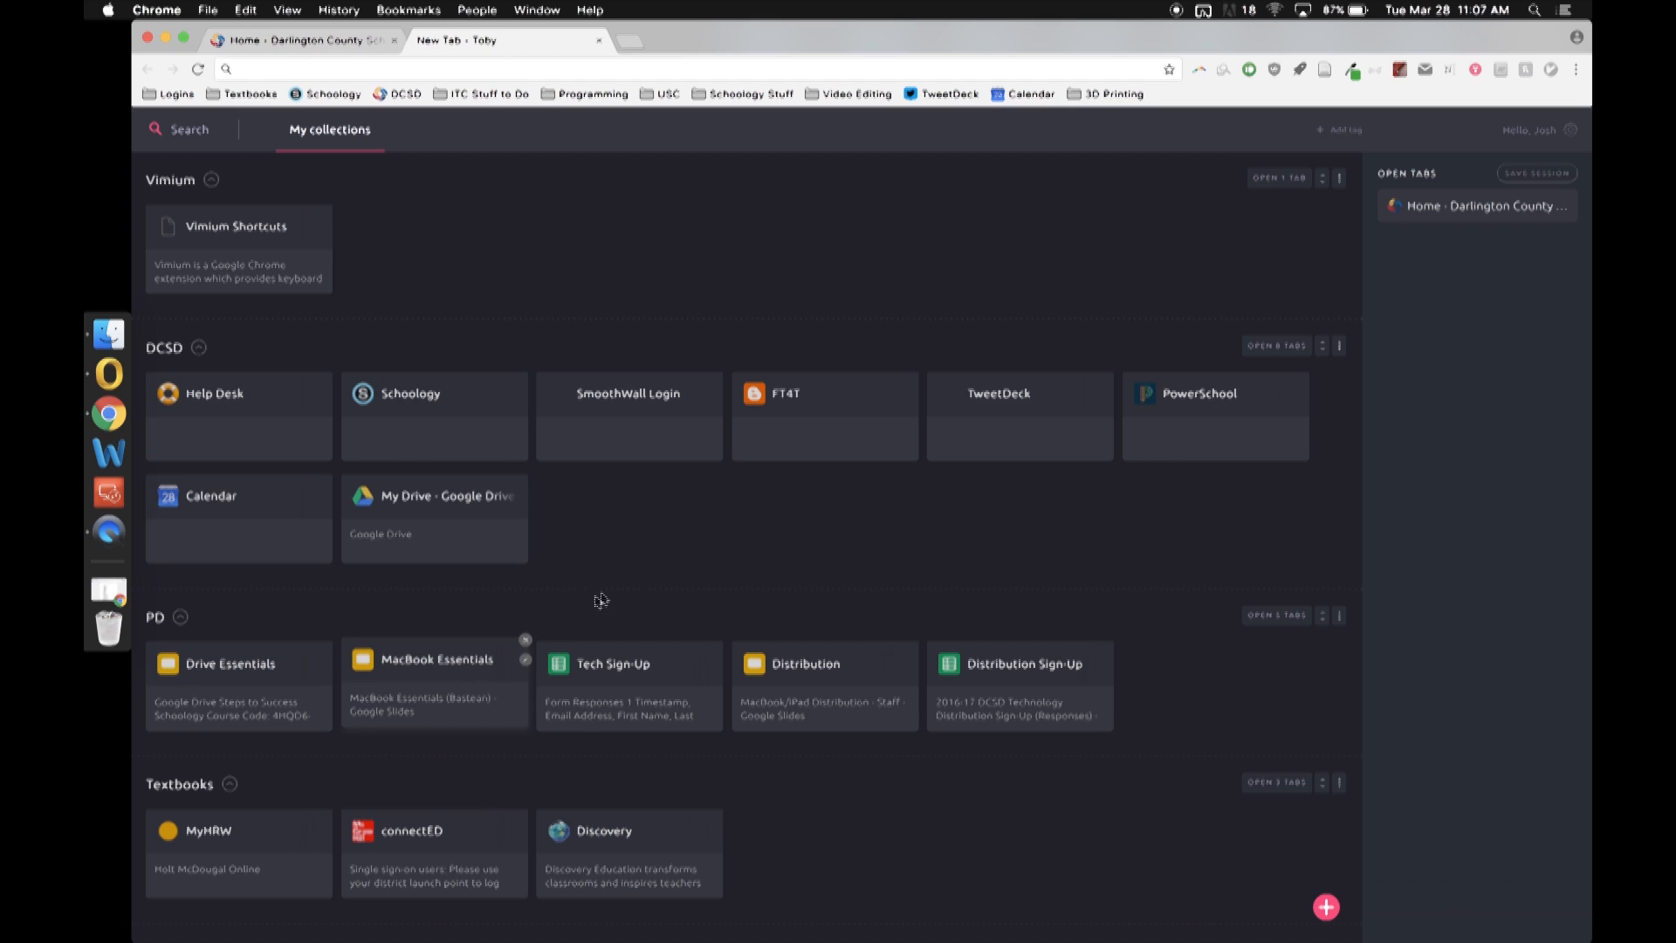
mouse_move(646, 590)
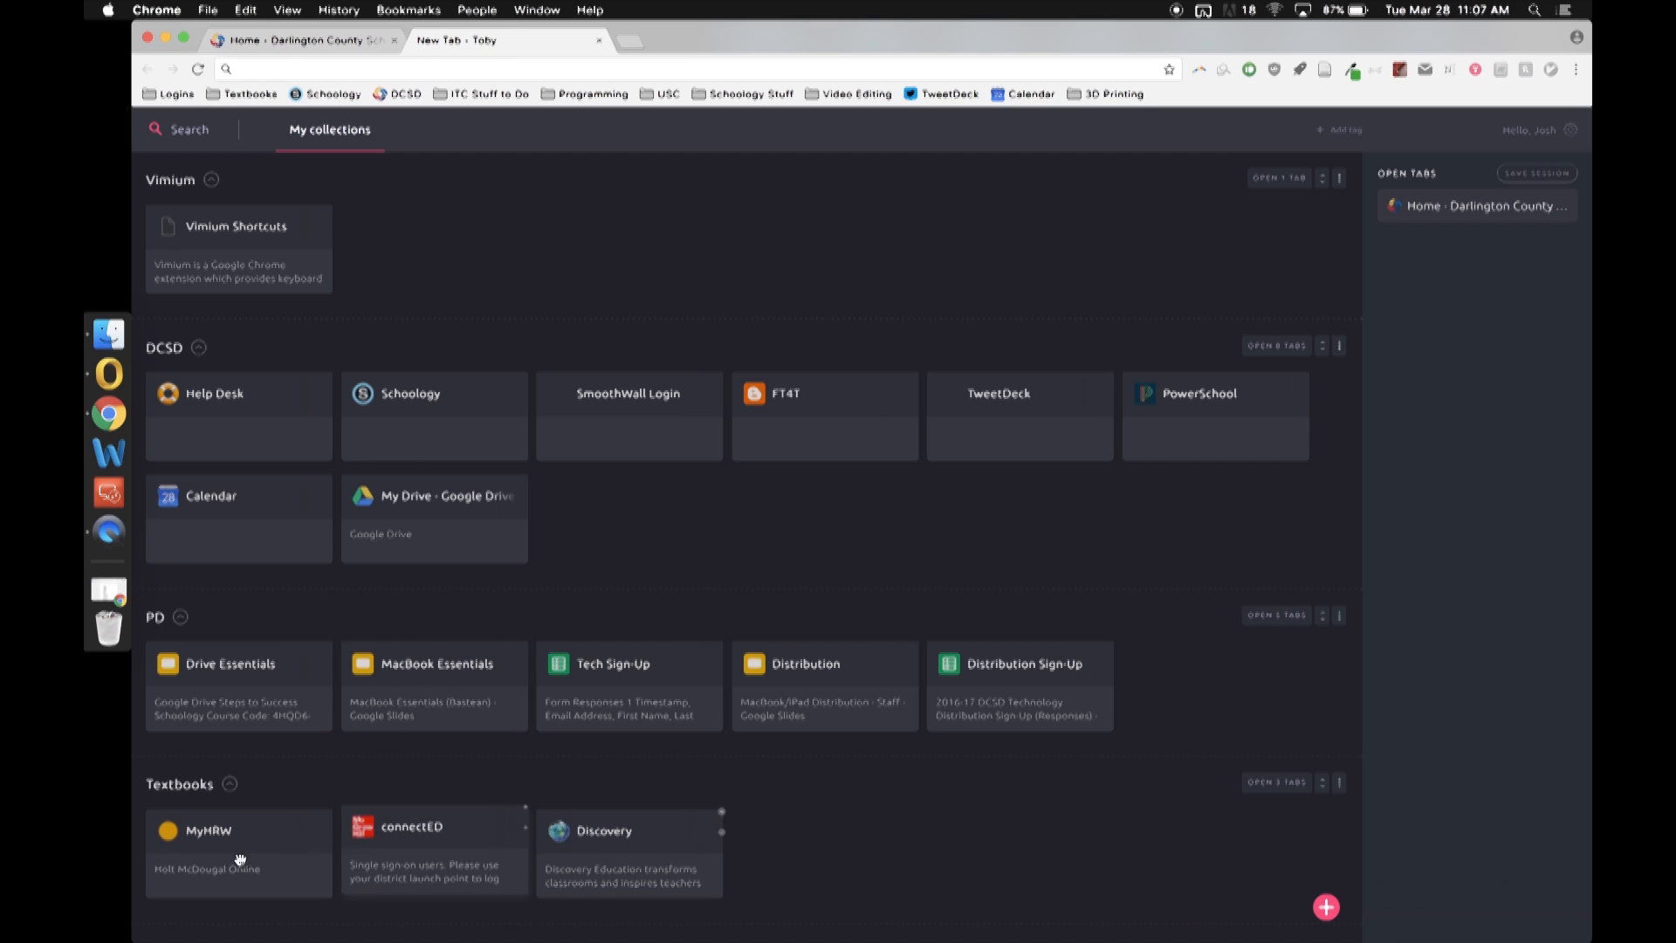
mouse_move(828, 868)
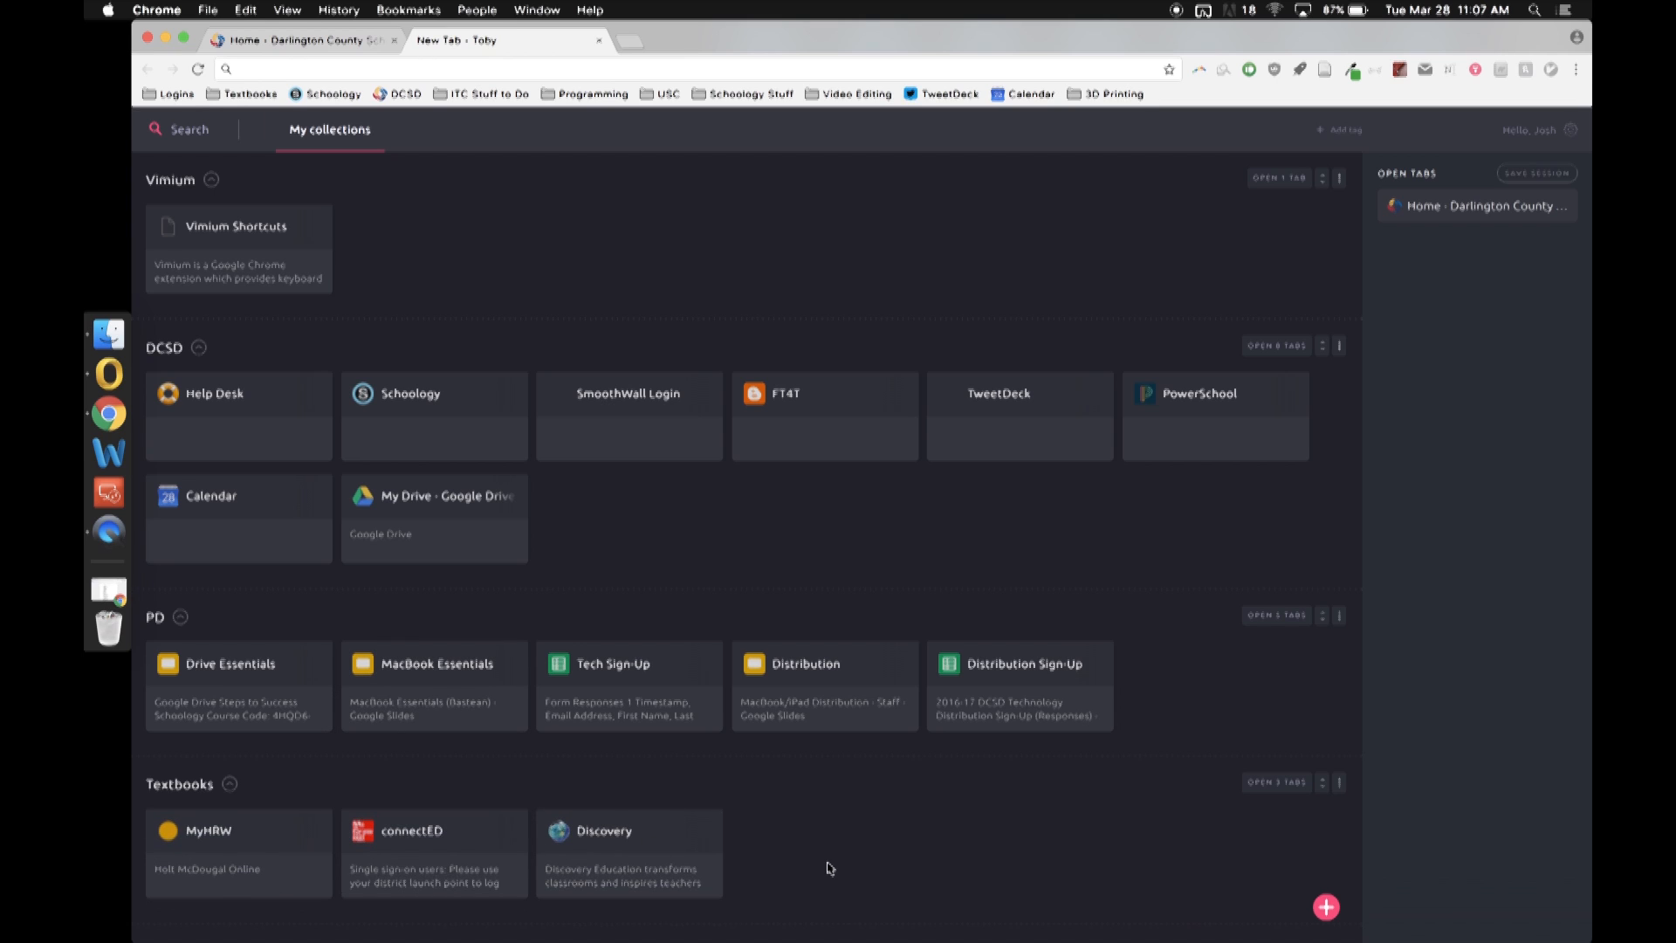
mouse_move(586, 201)
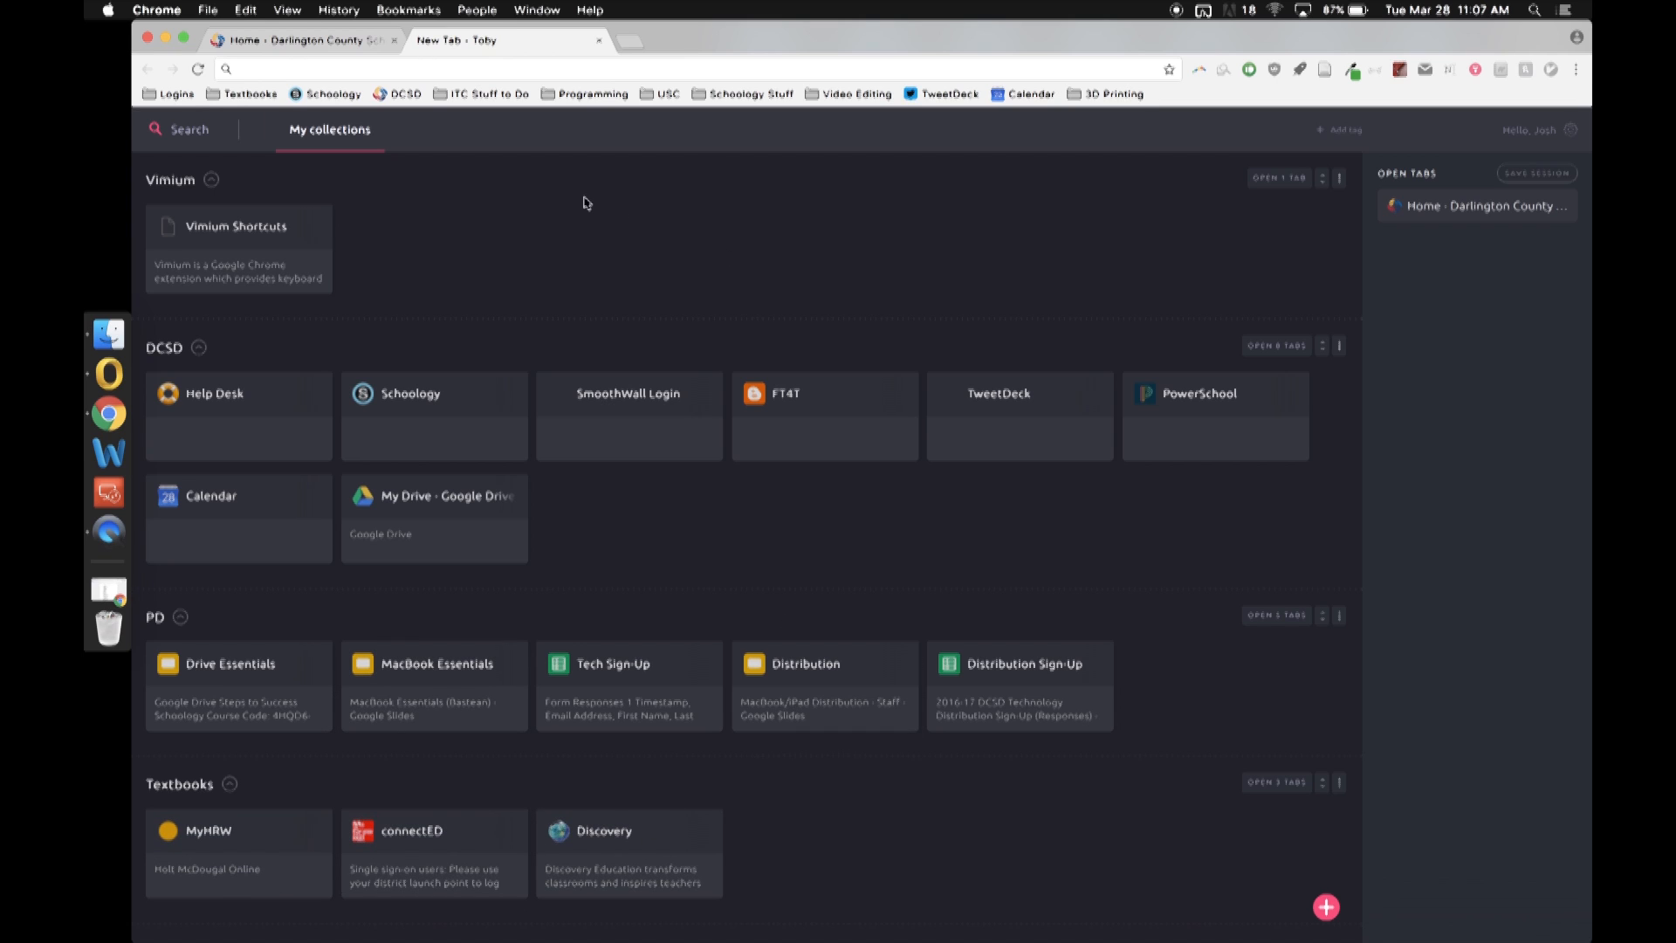
mouse_move(600, 237)
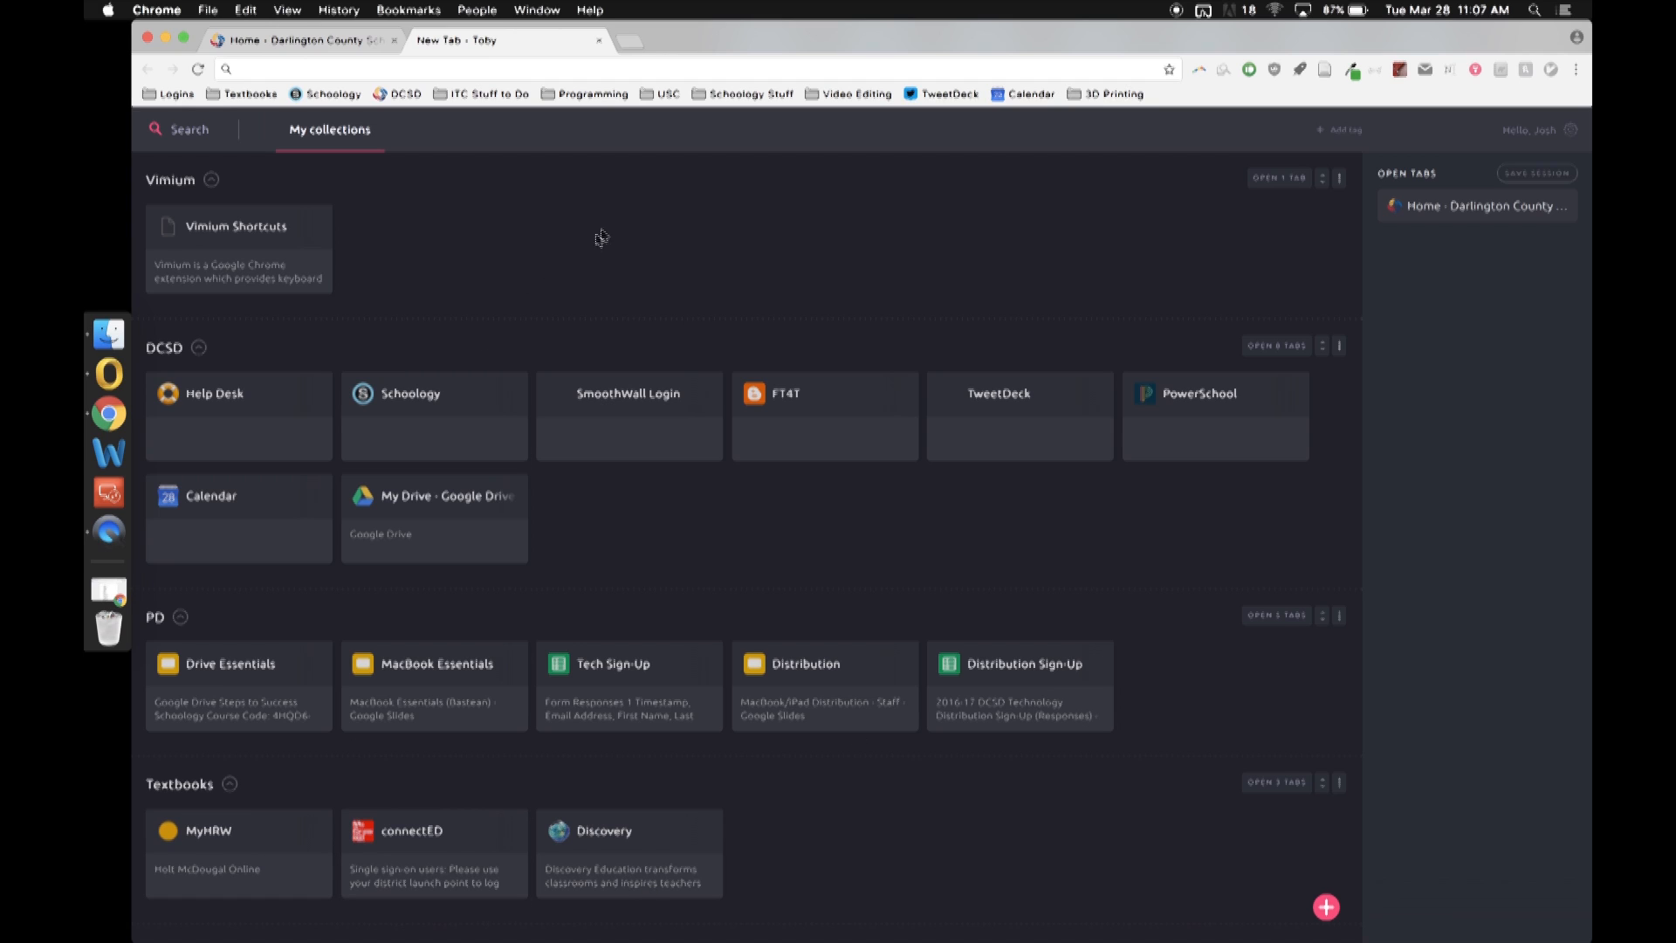
mouse_move(637, 234)
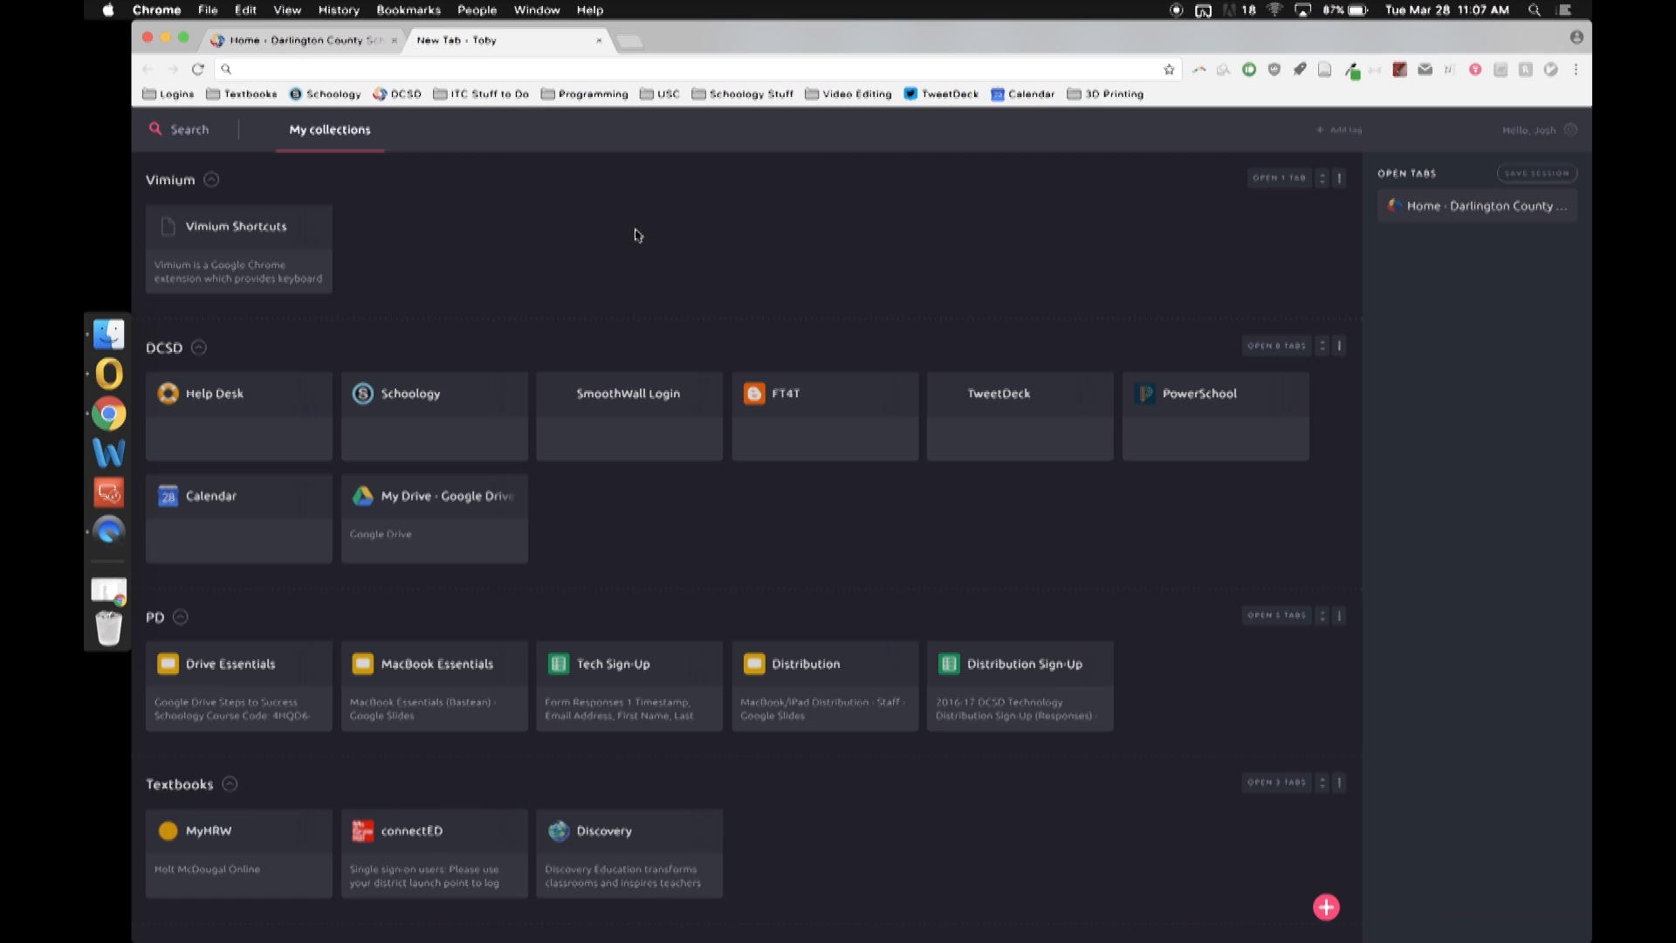
mouse_move(676, 274)
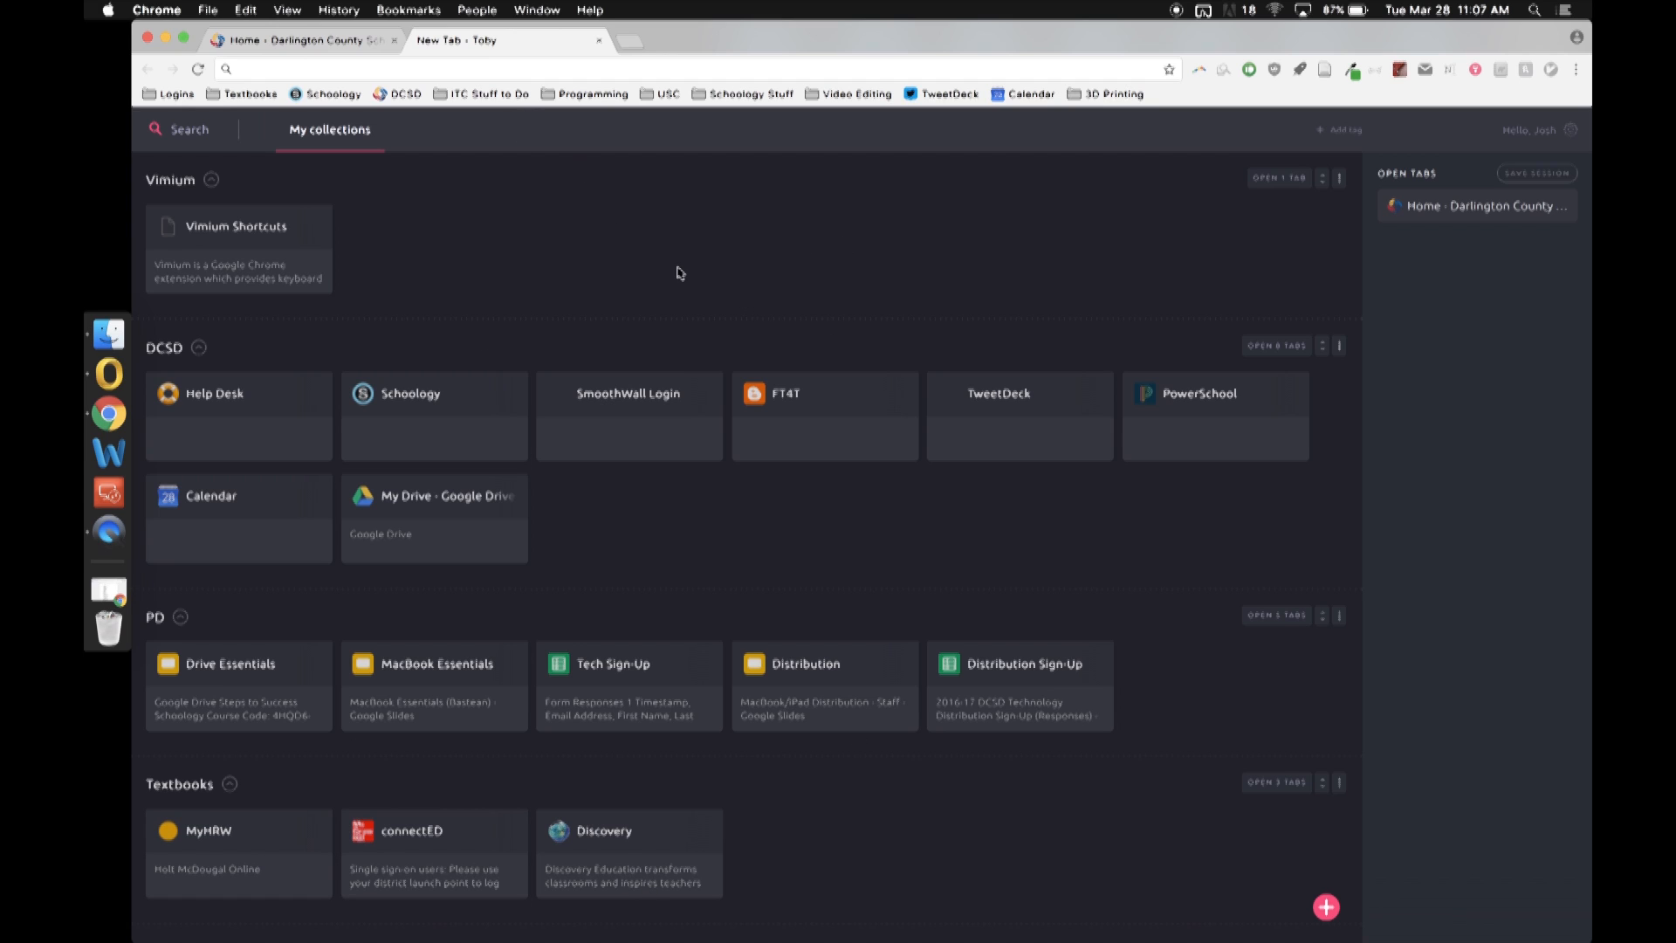
mouse_move(1371, 209)
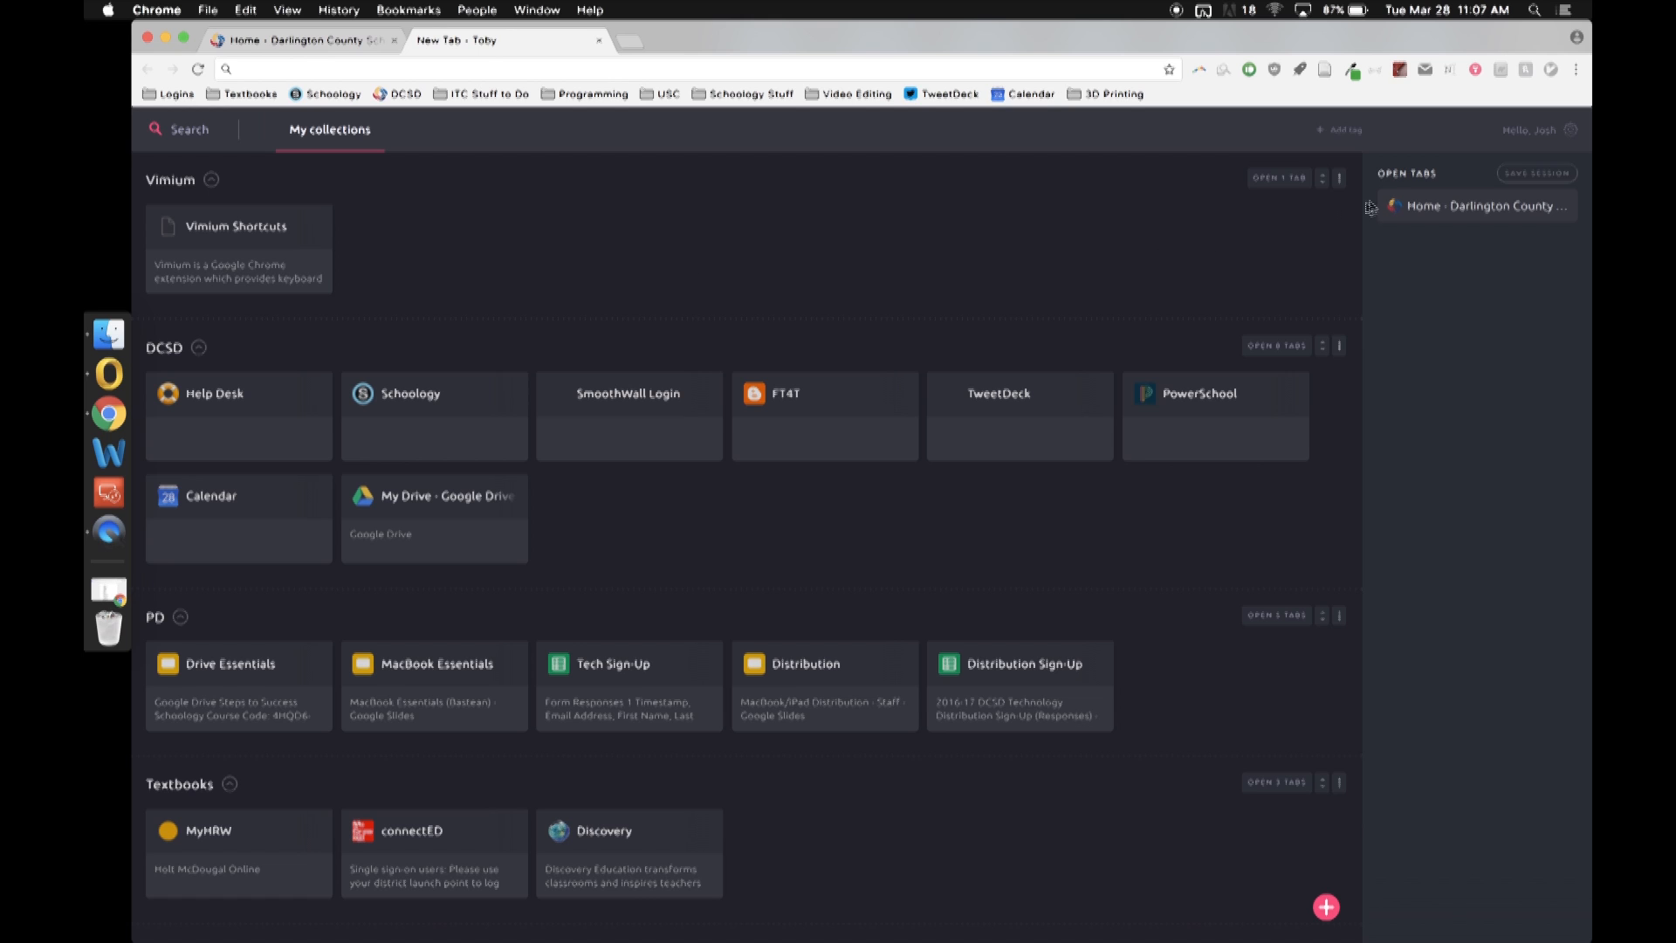
Add the Darlington County School District home page as a second Vimium card and close its tab.
left_click(300, 39)
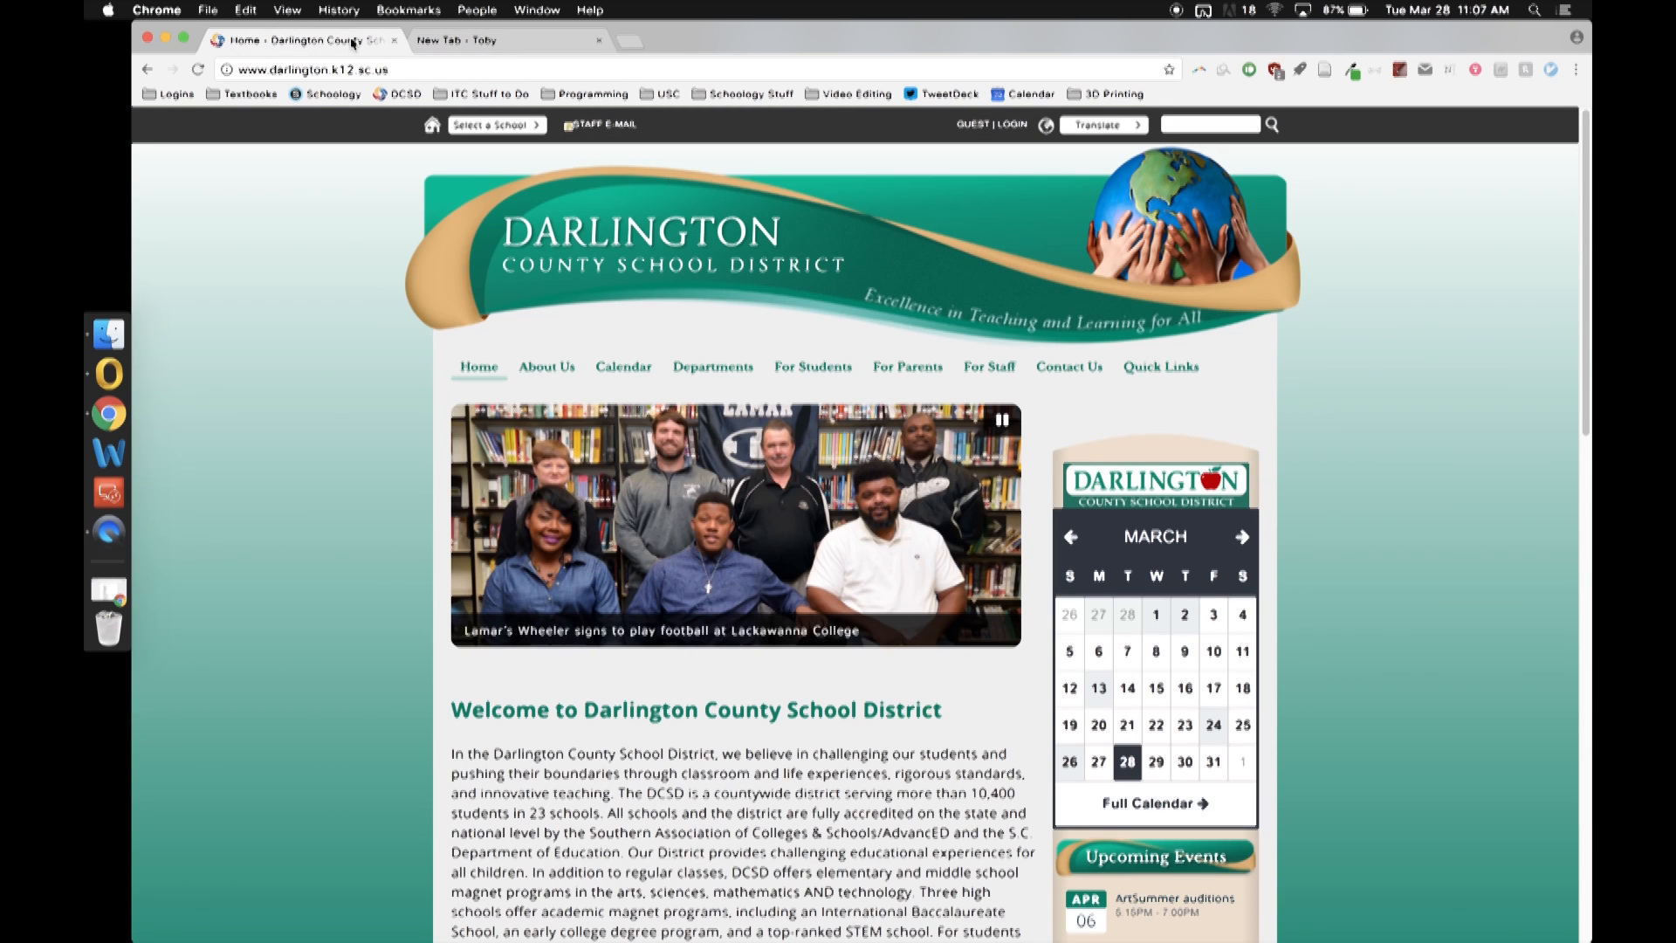
left_click(456, 39)
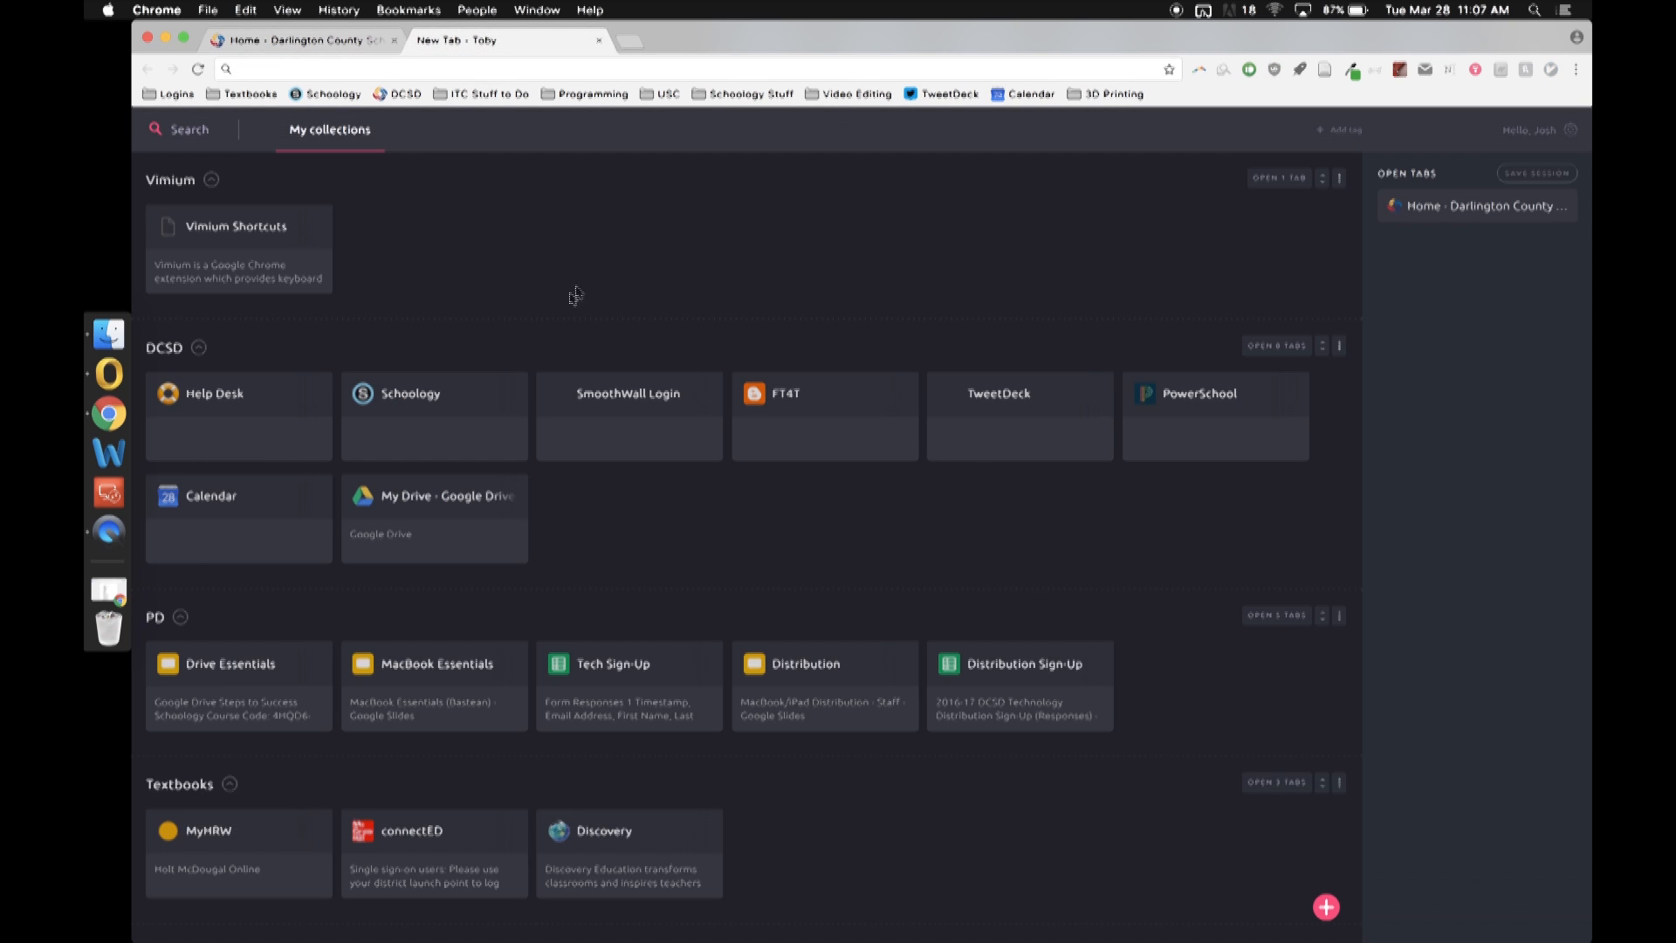
left_click(303, 39)
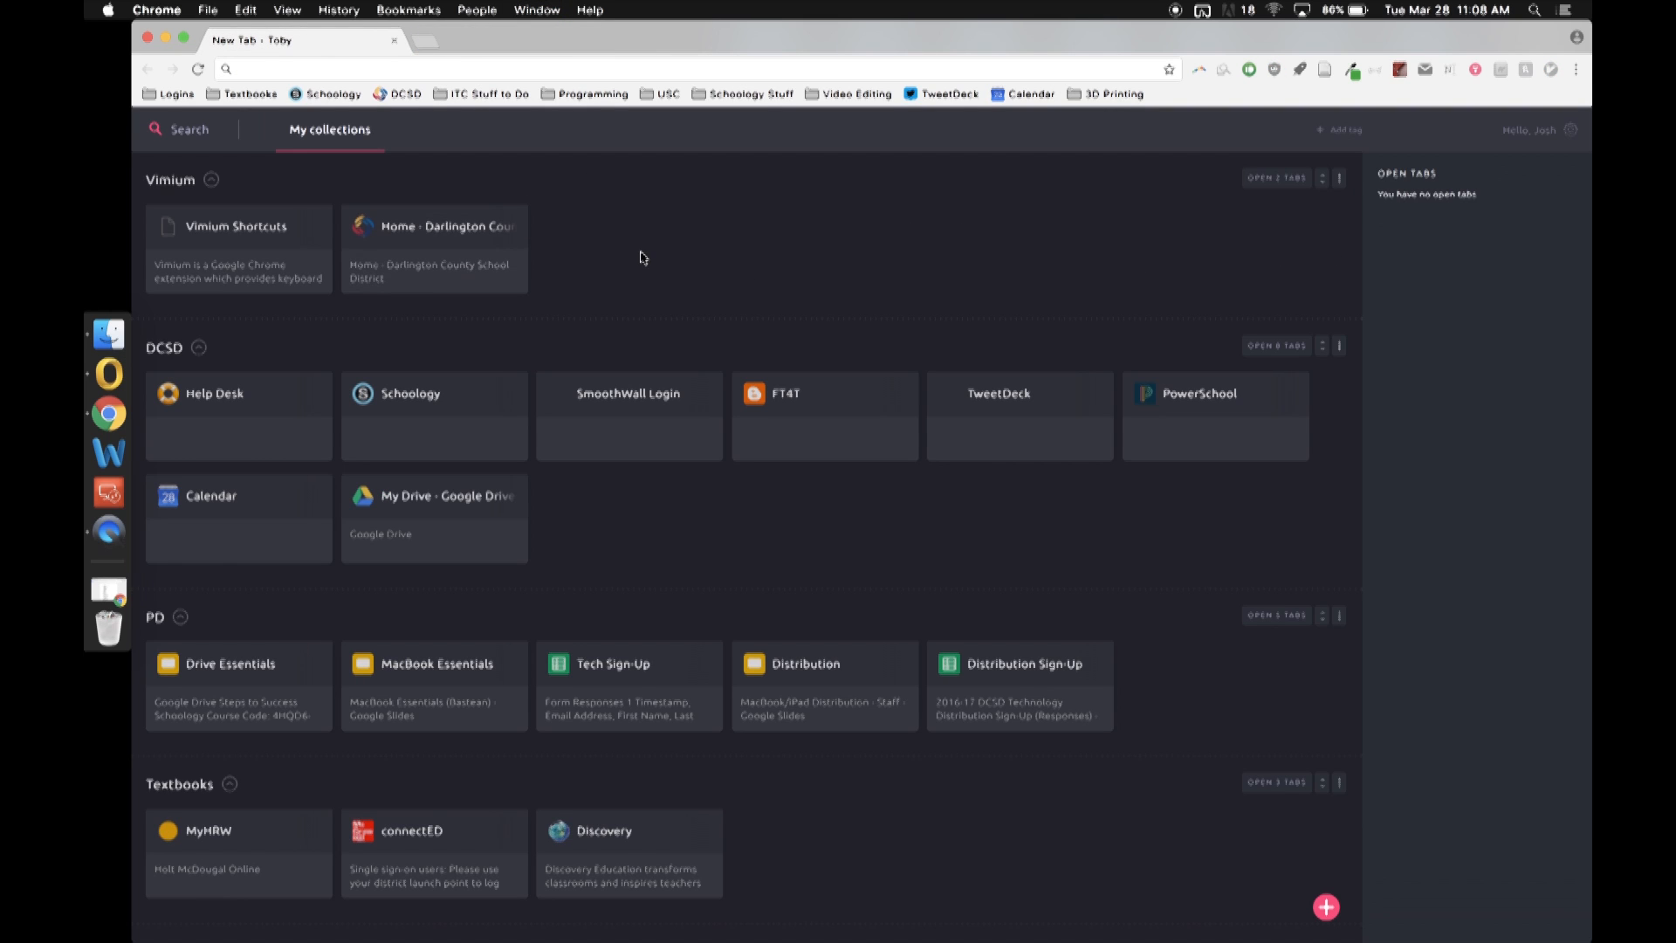
mouse_move(501, 42)
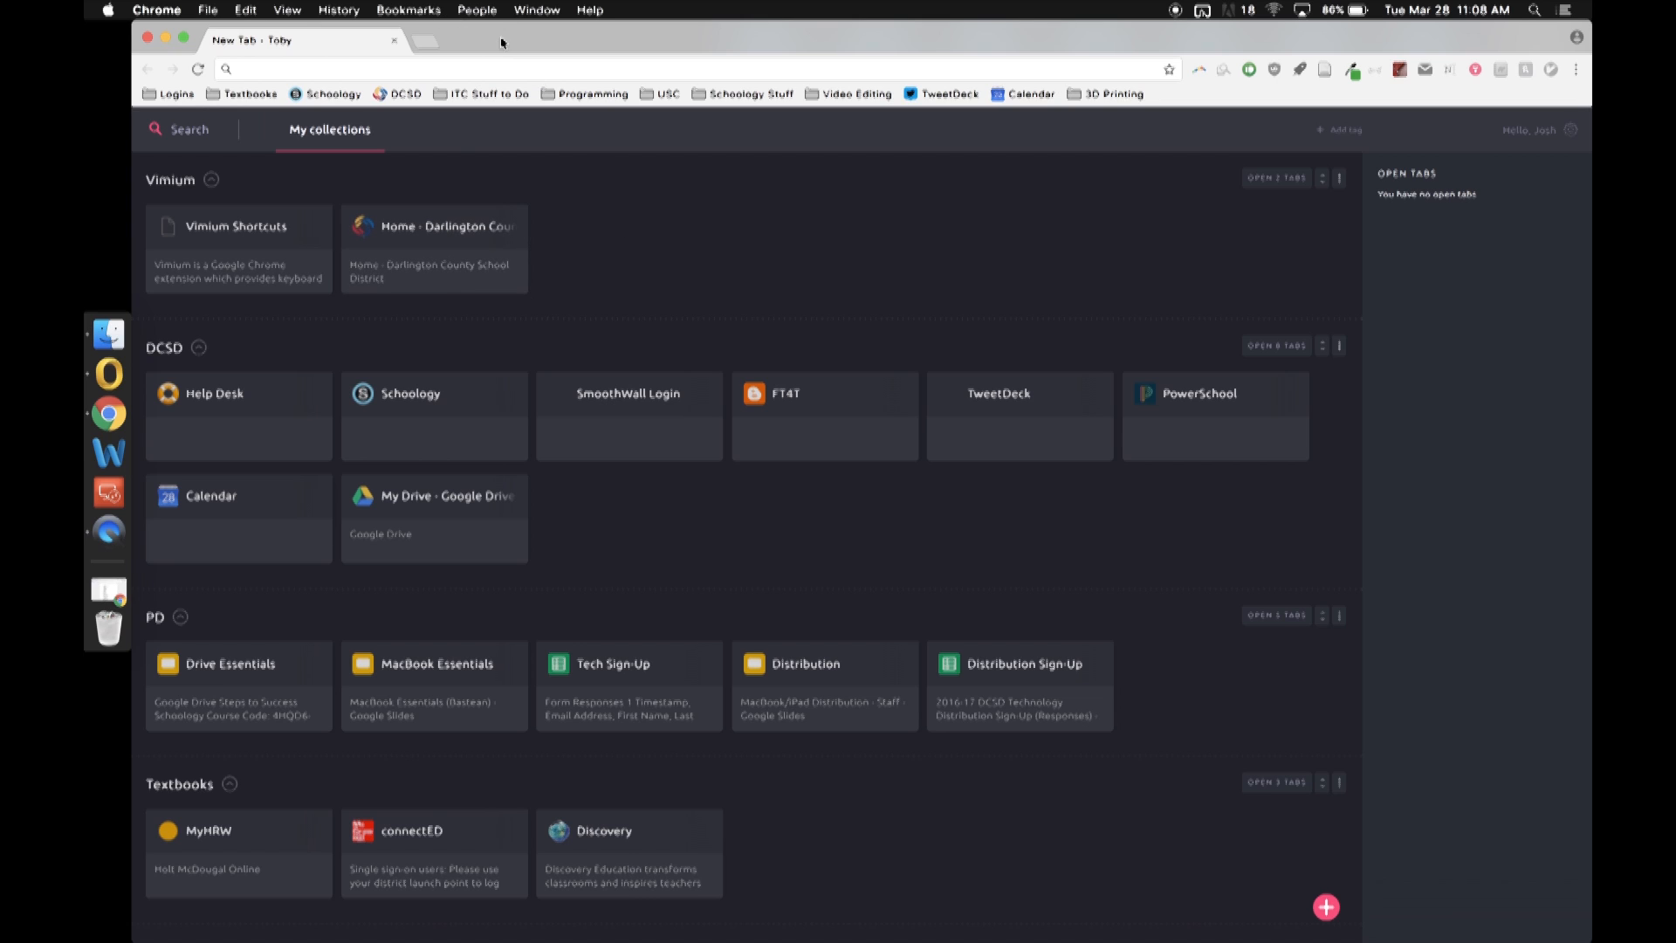
left_click(433, 246)
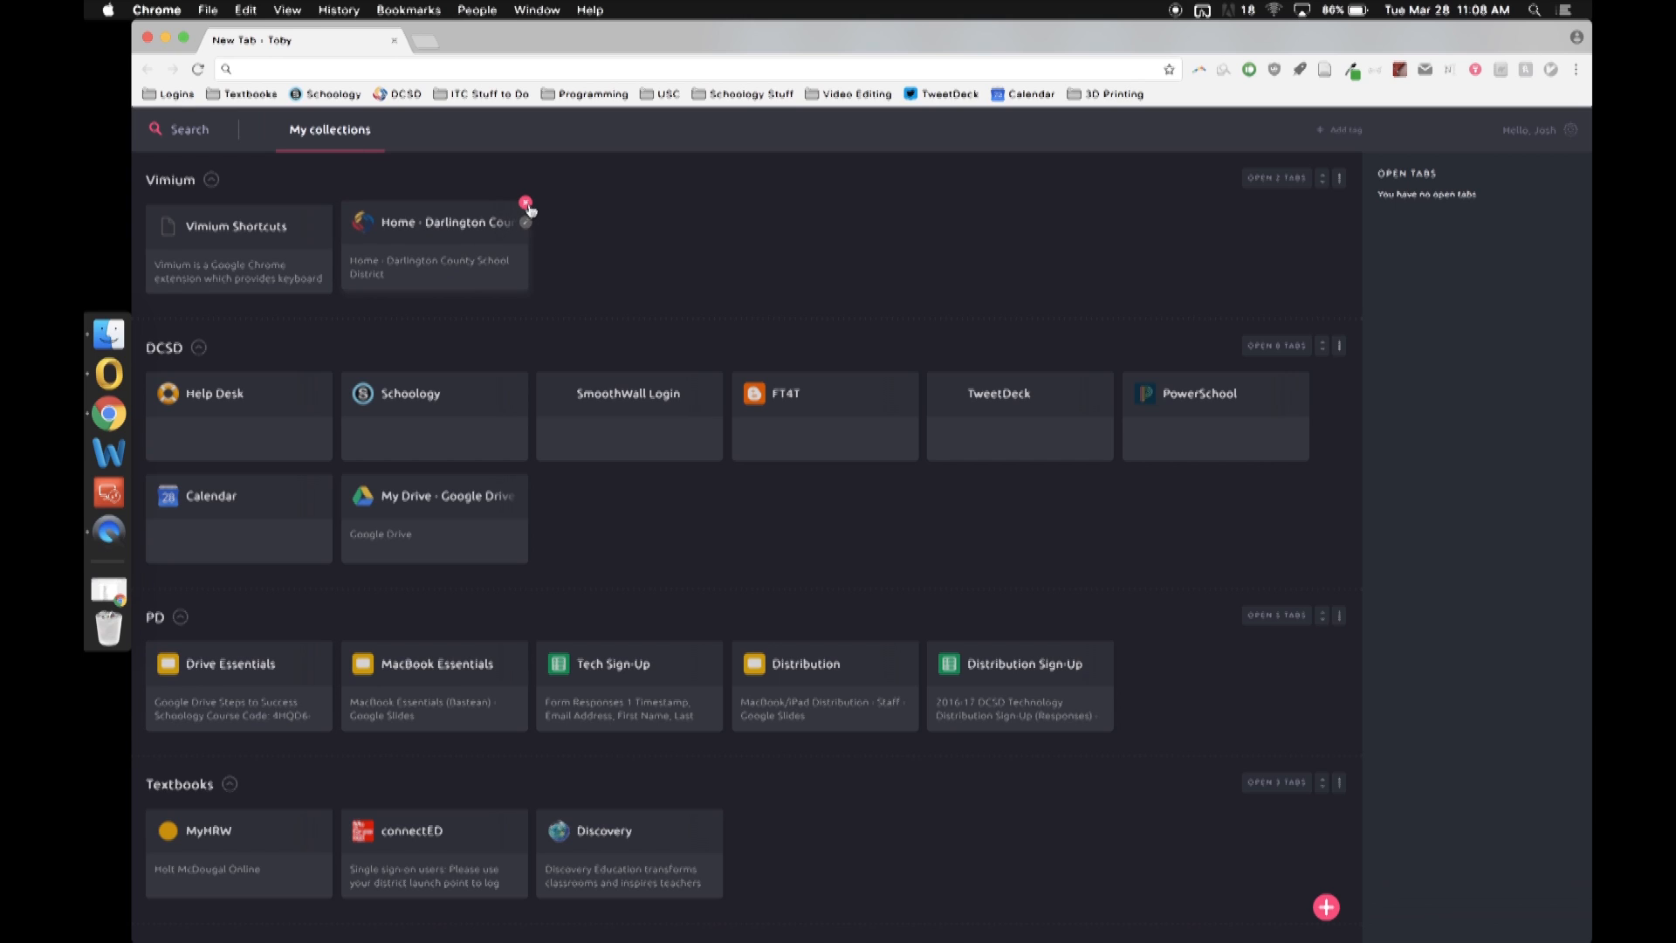
Delete the Home - Darlington card from Vimium, leaving only Vimium Shortcuts.
left_click(524, 204)
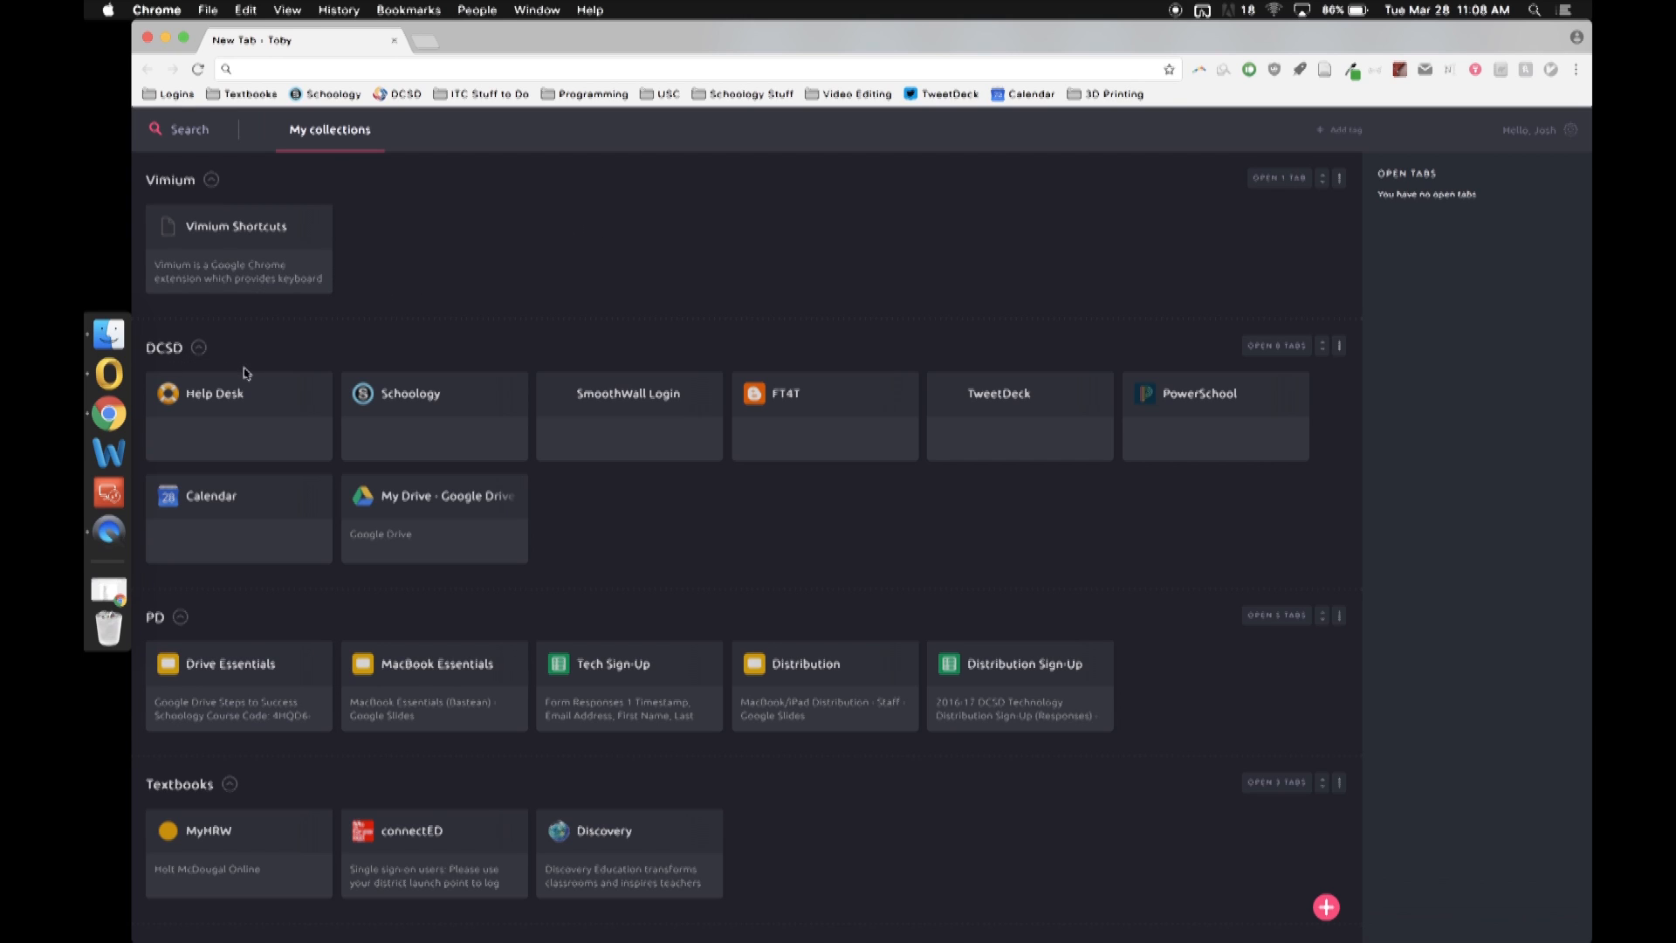
mouse_move(420, 610)
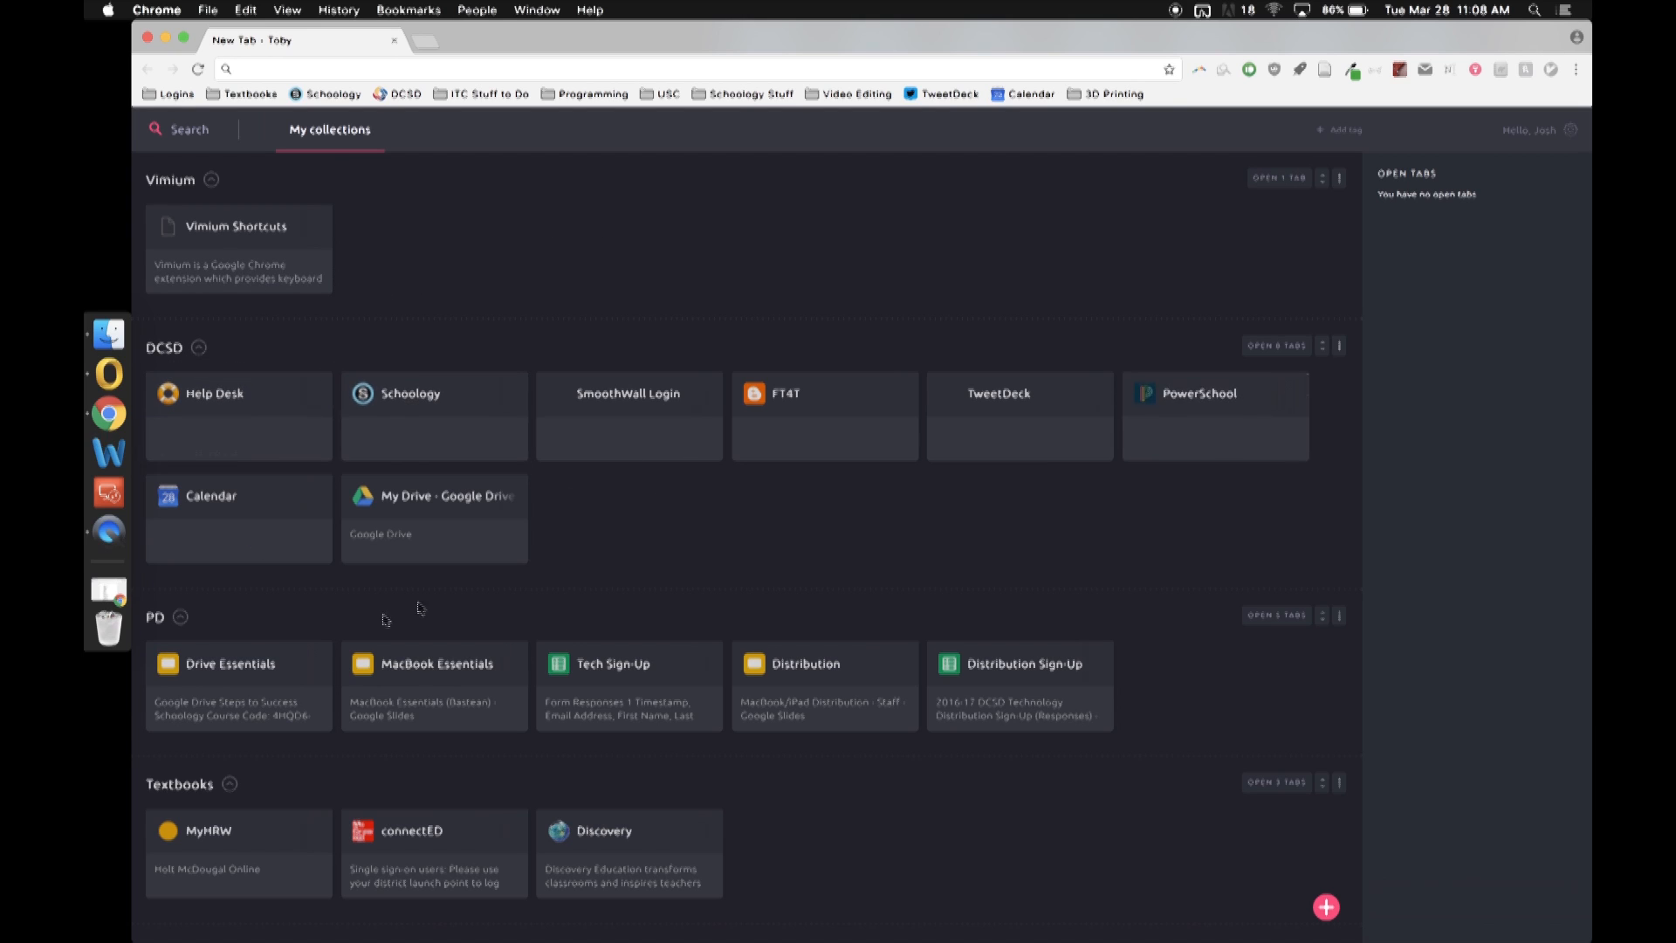
mouse_move(239, 859)
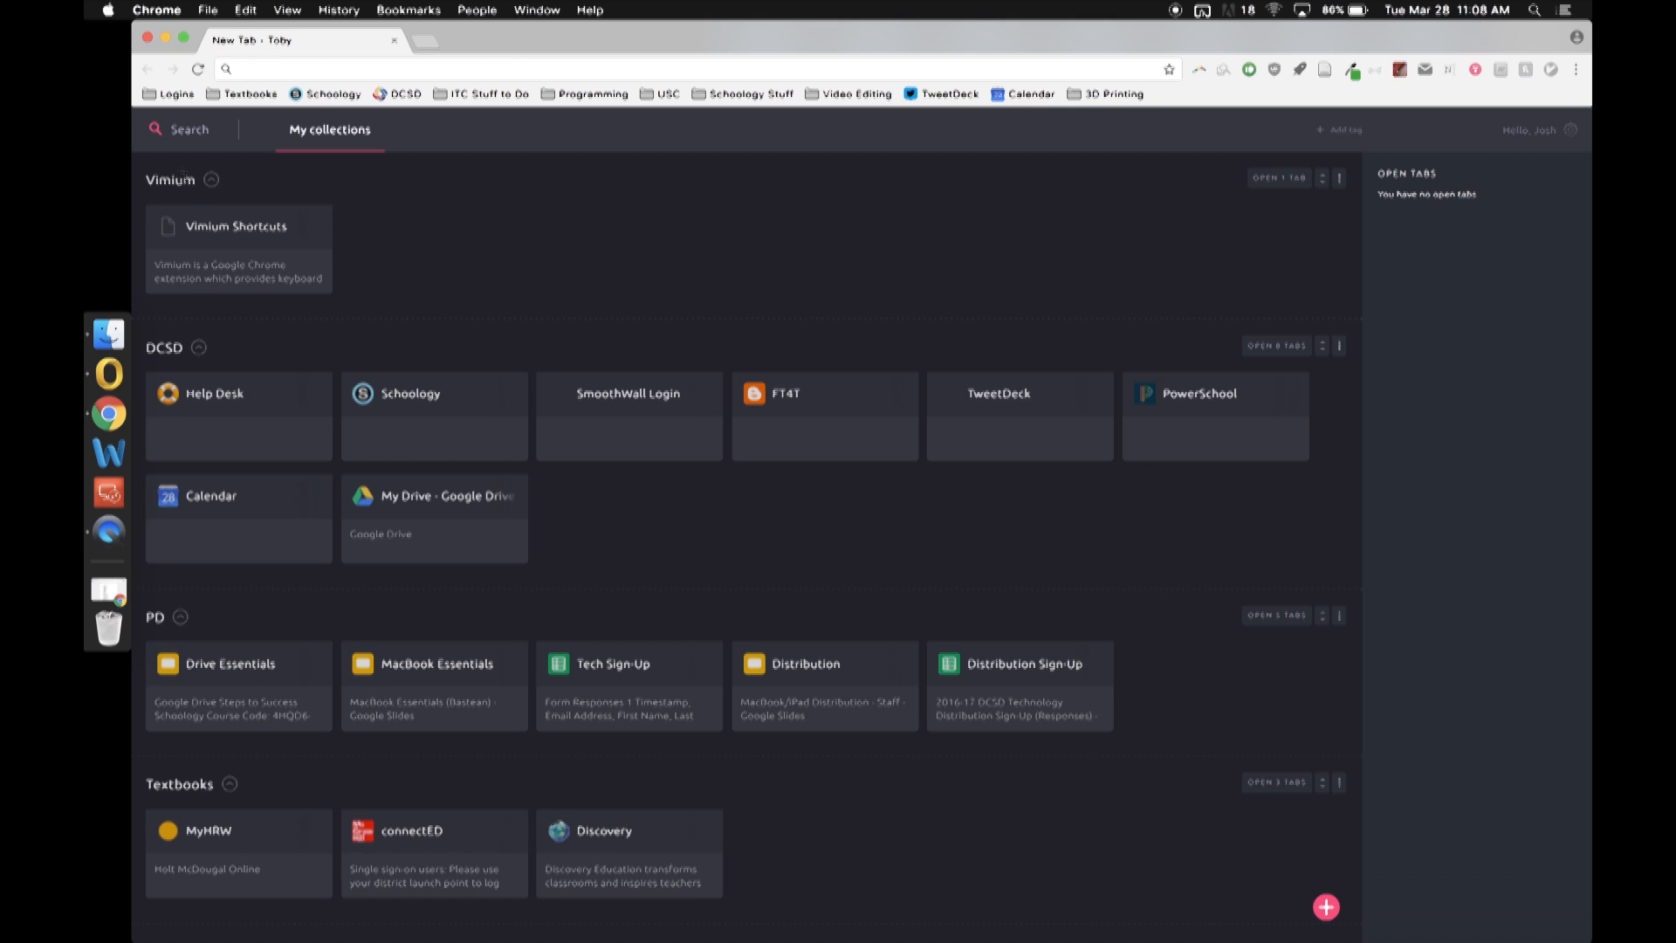
mouse_move(265, 246)
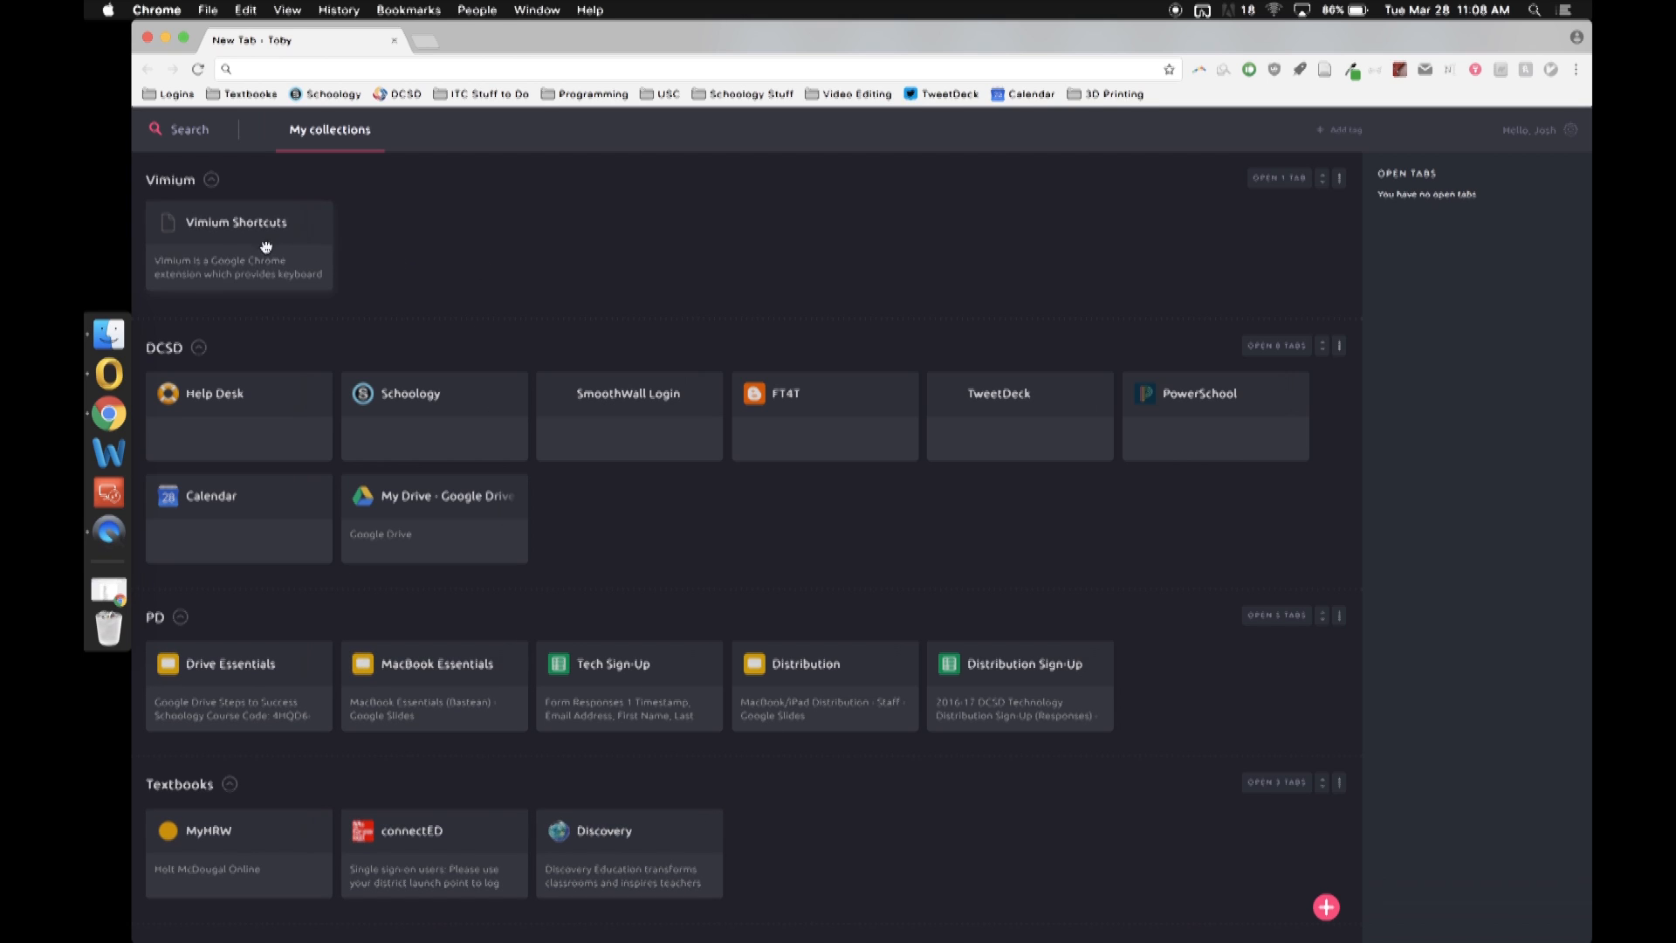
mouse_move(552, 253)
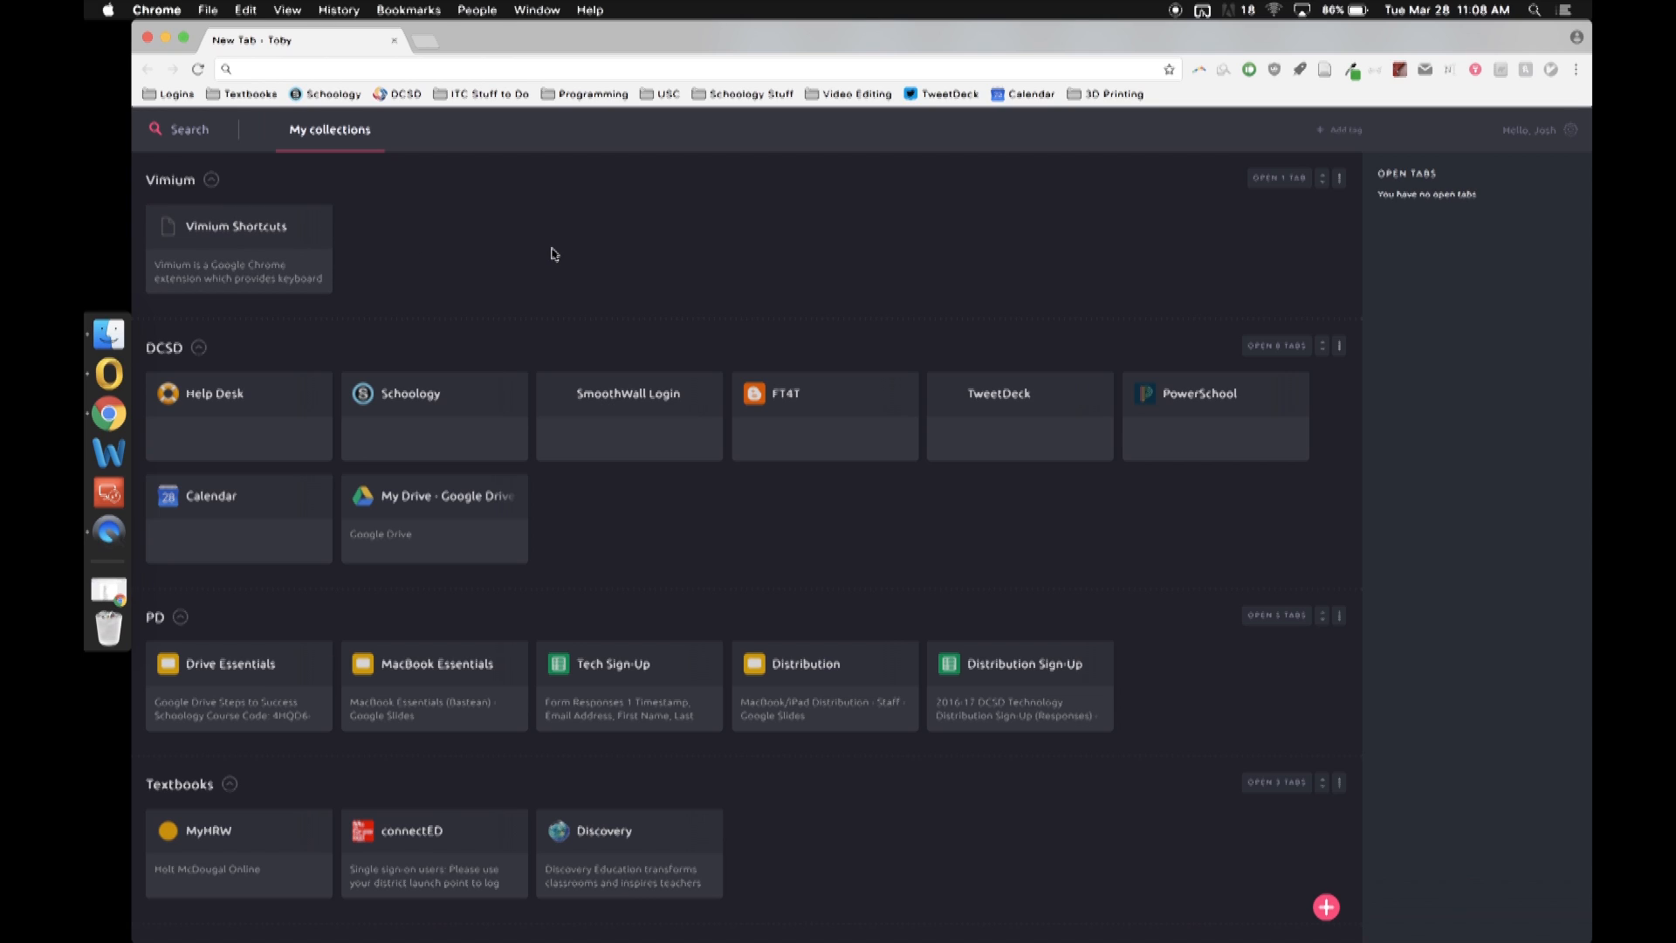
mouse_move(428, 249)
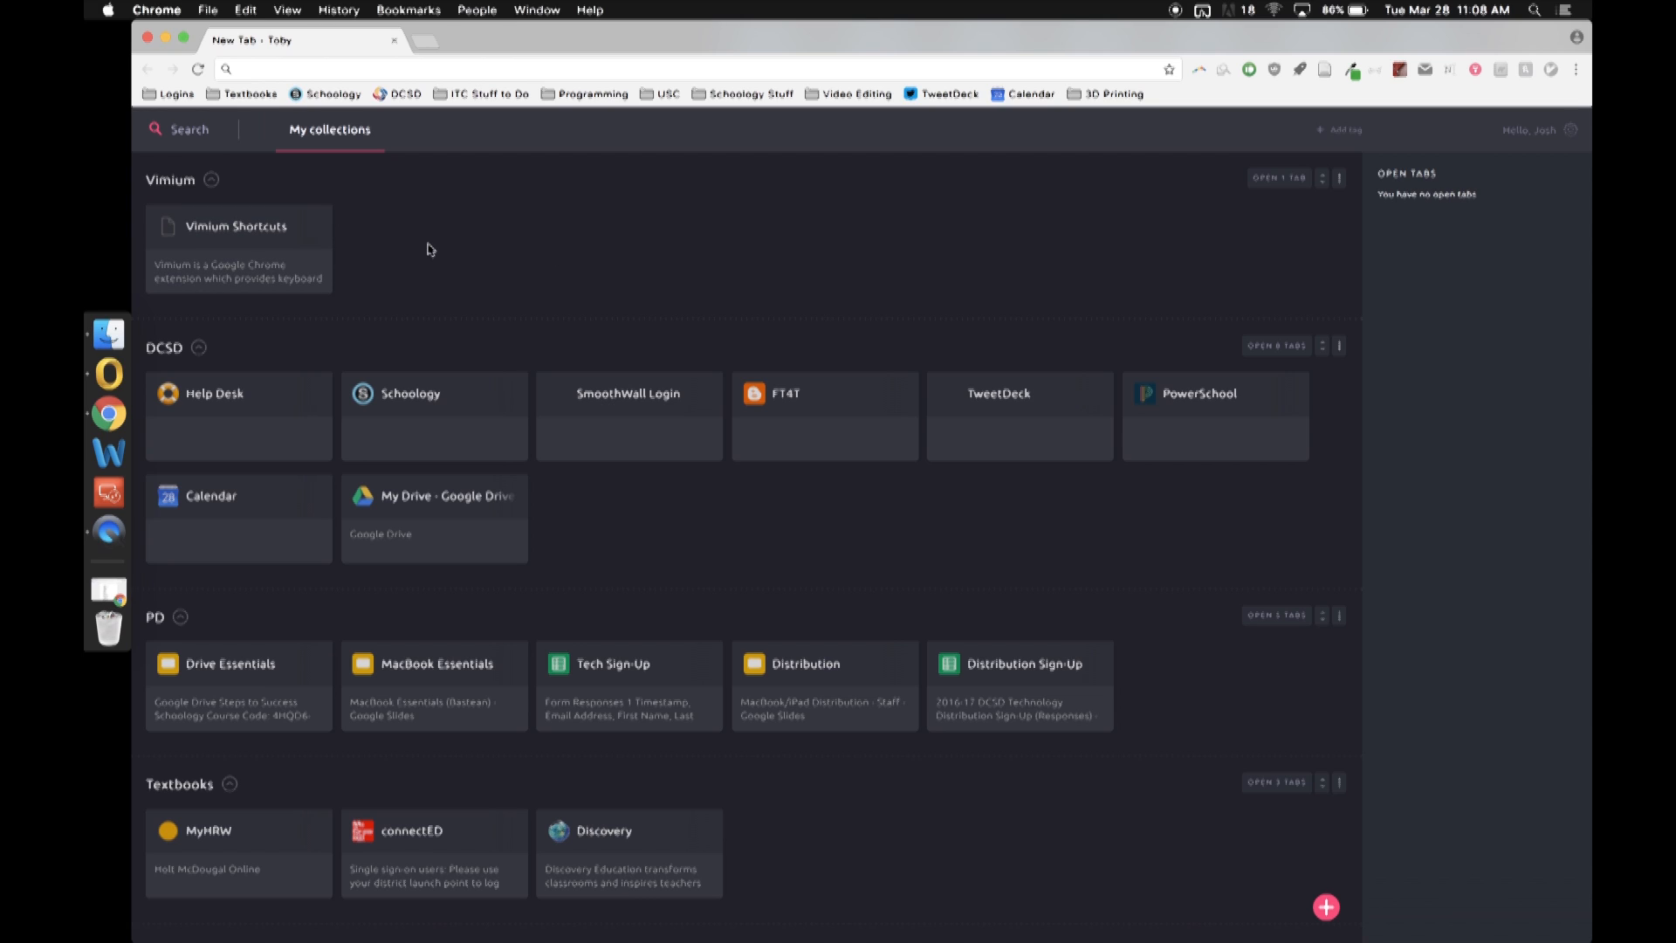
mouse_move(704, 347)
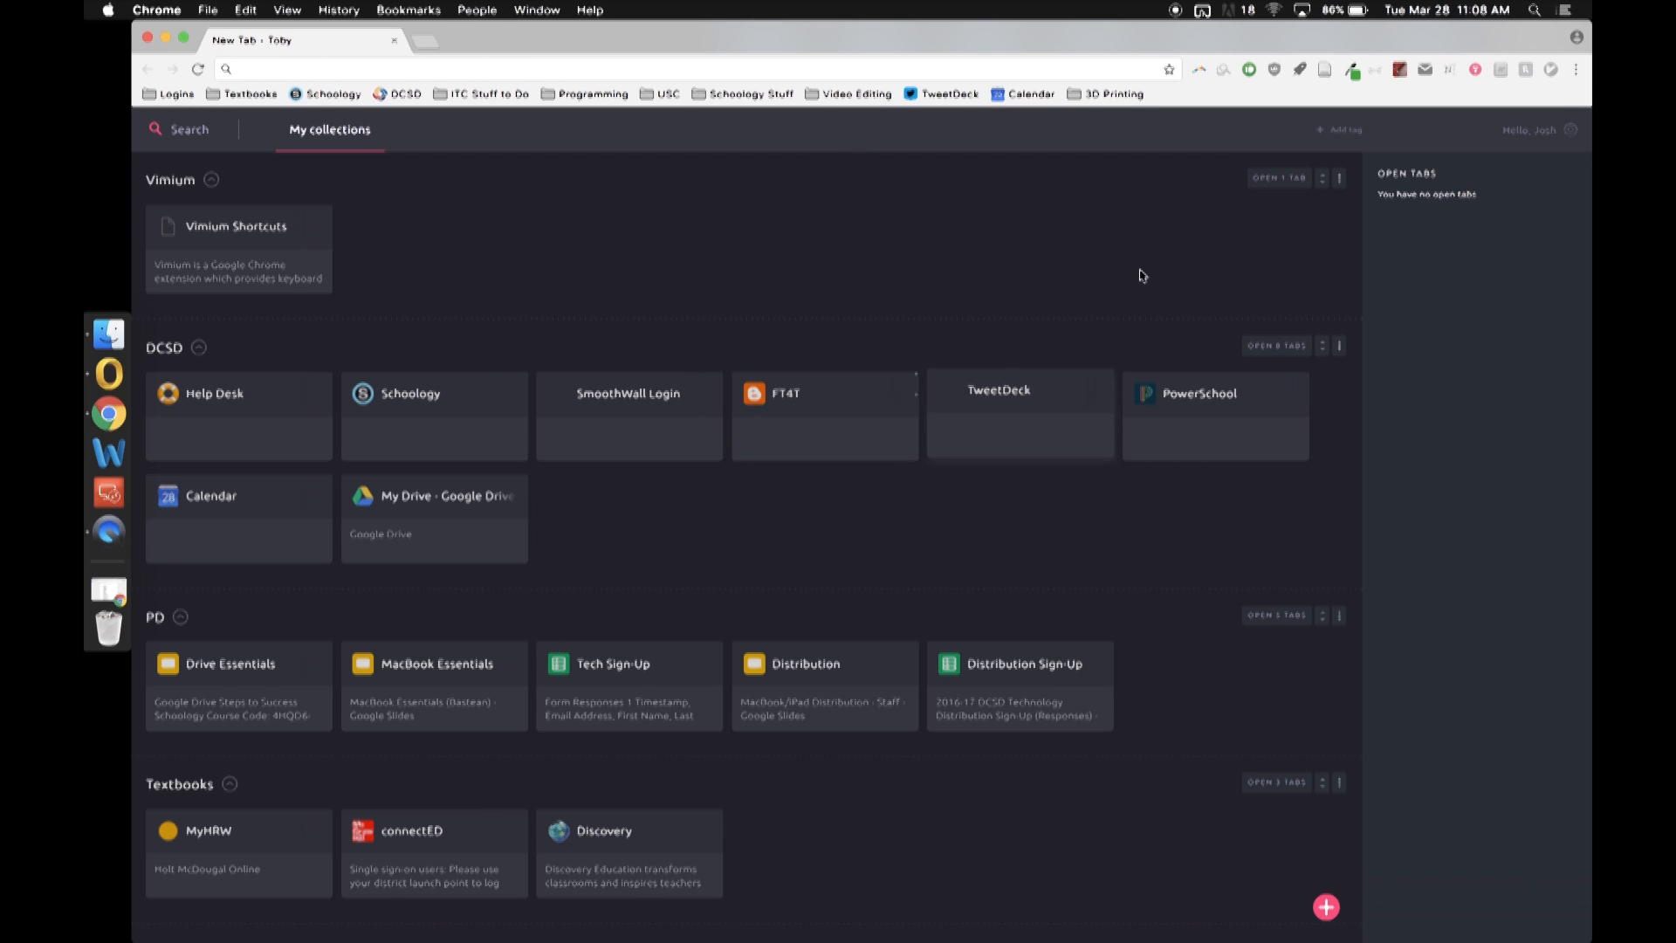
left_click(1276, 346)
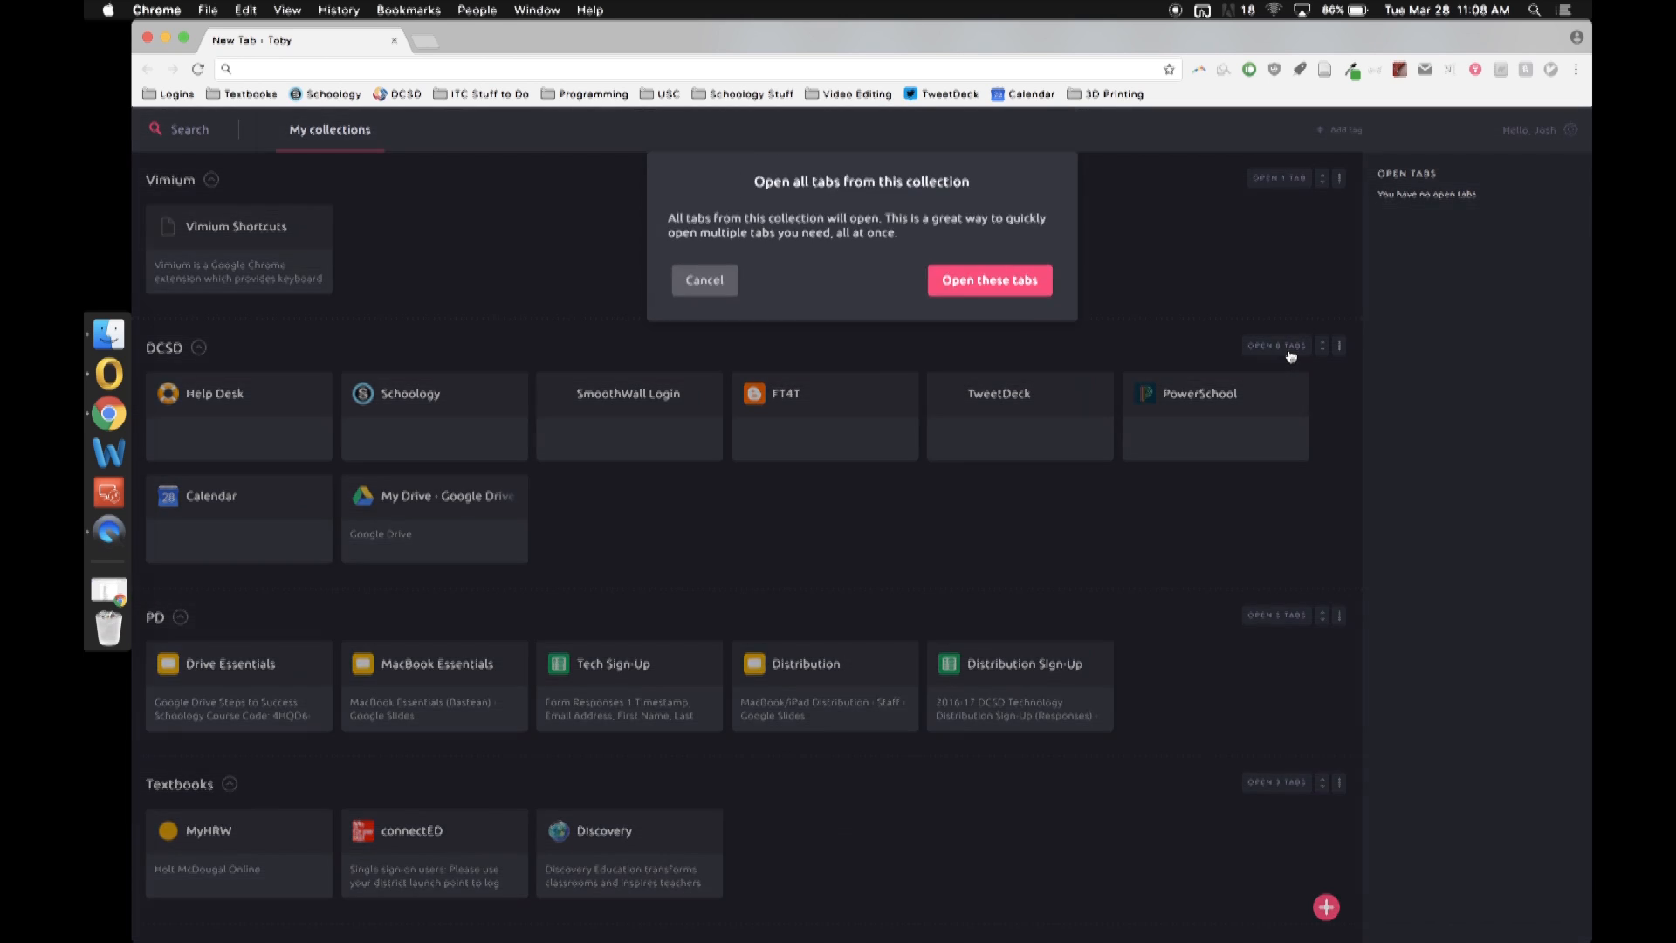
left_click(987, 279)
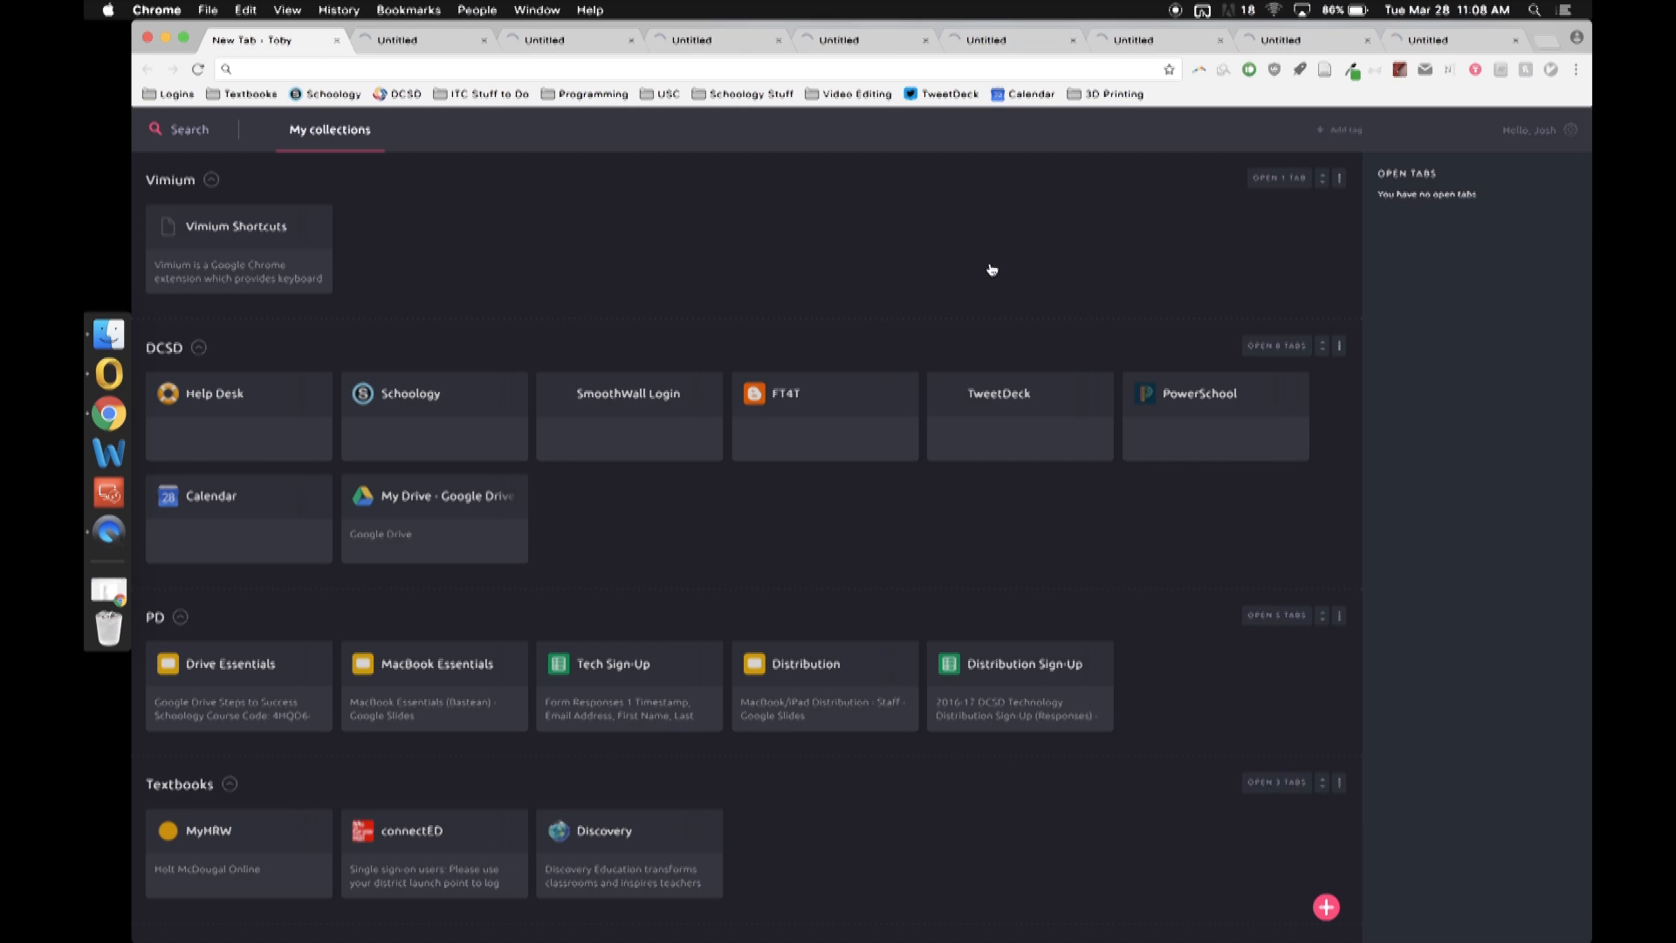
left_click(1275, 344)
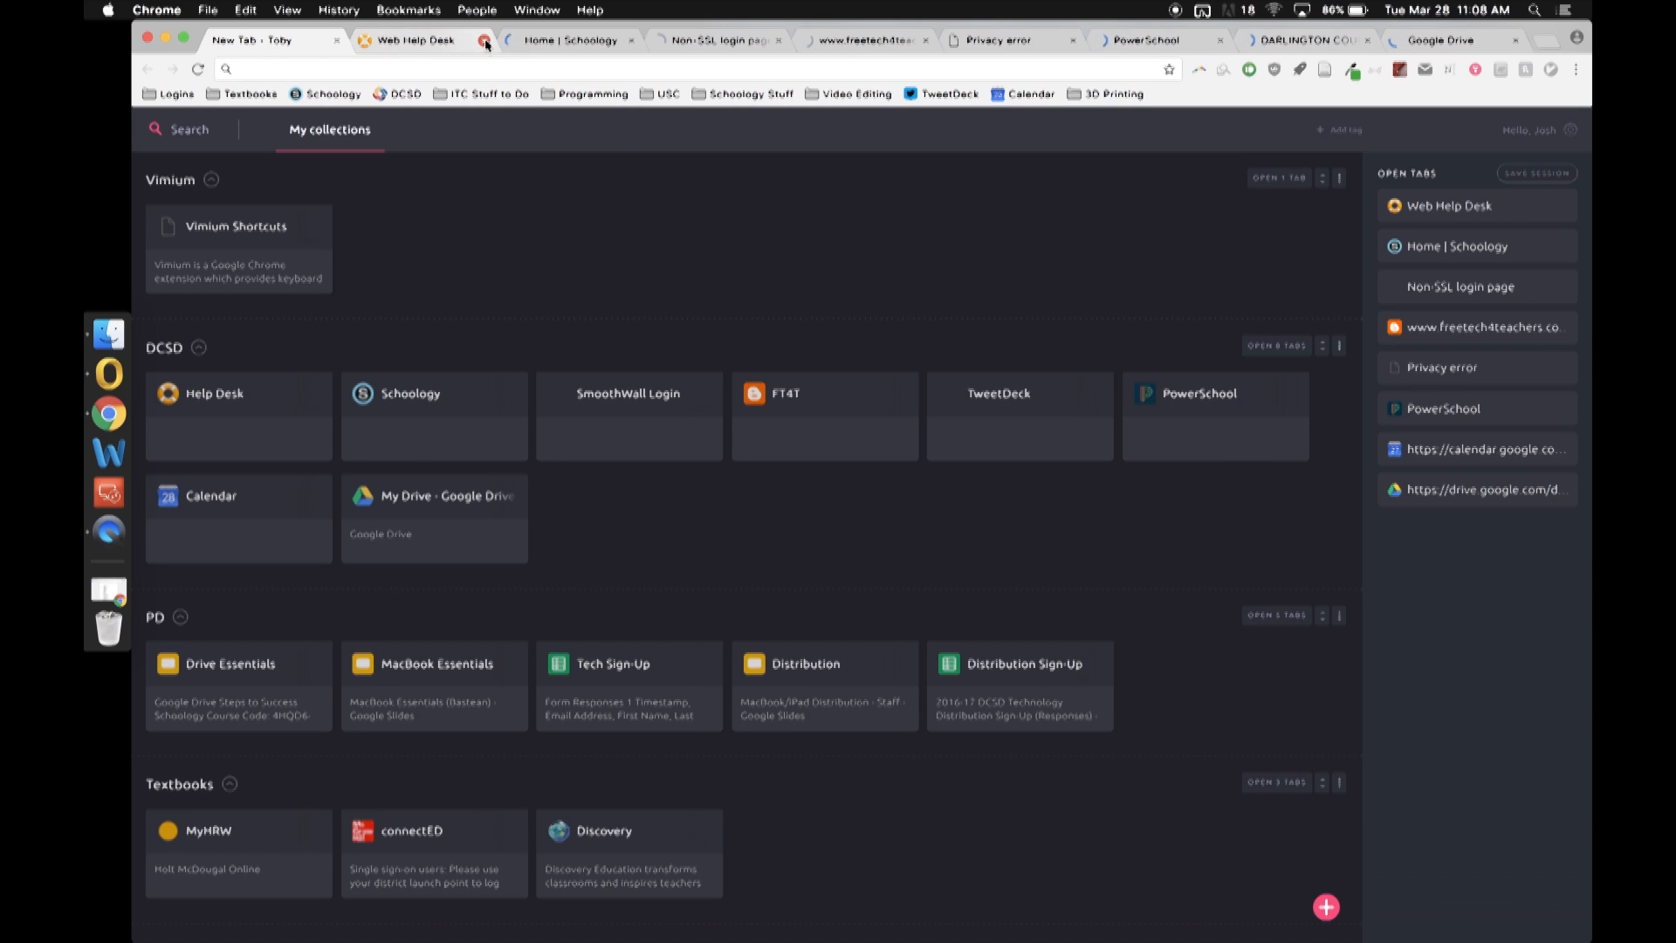
left_click(485, 39)
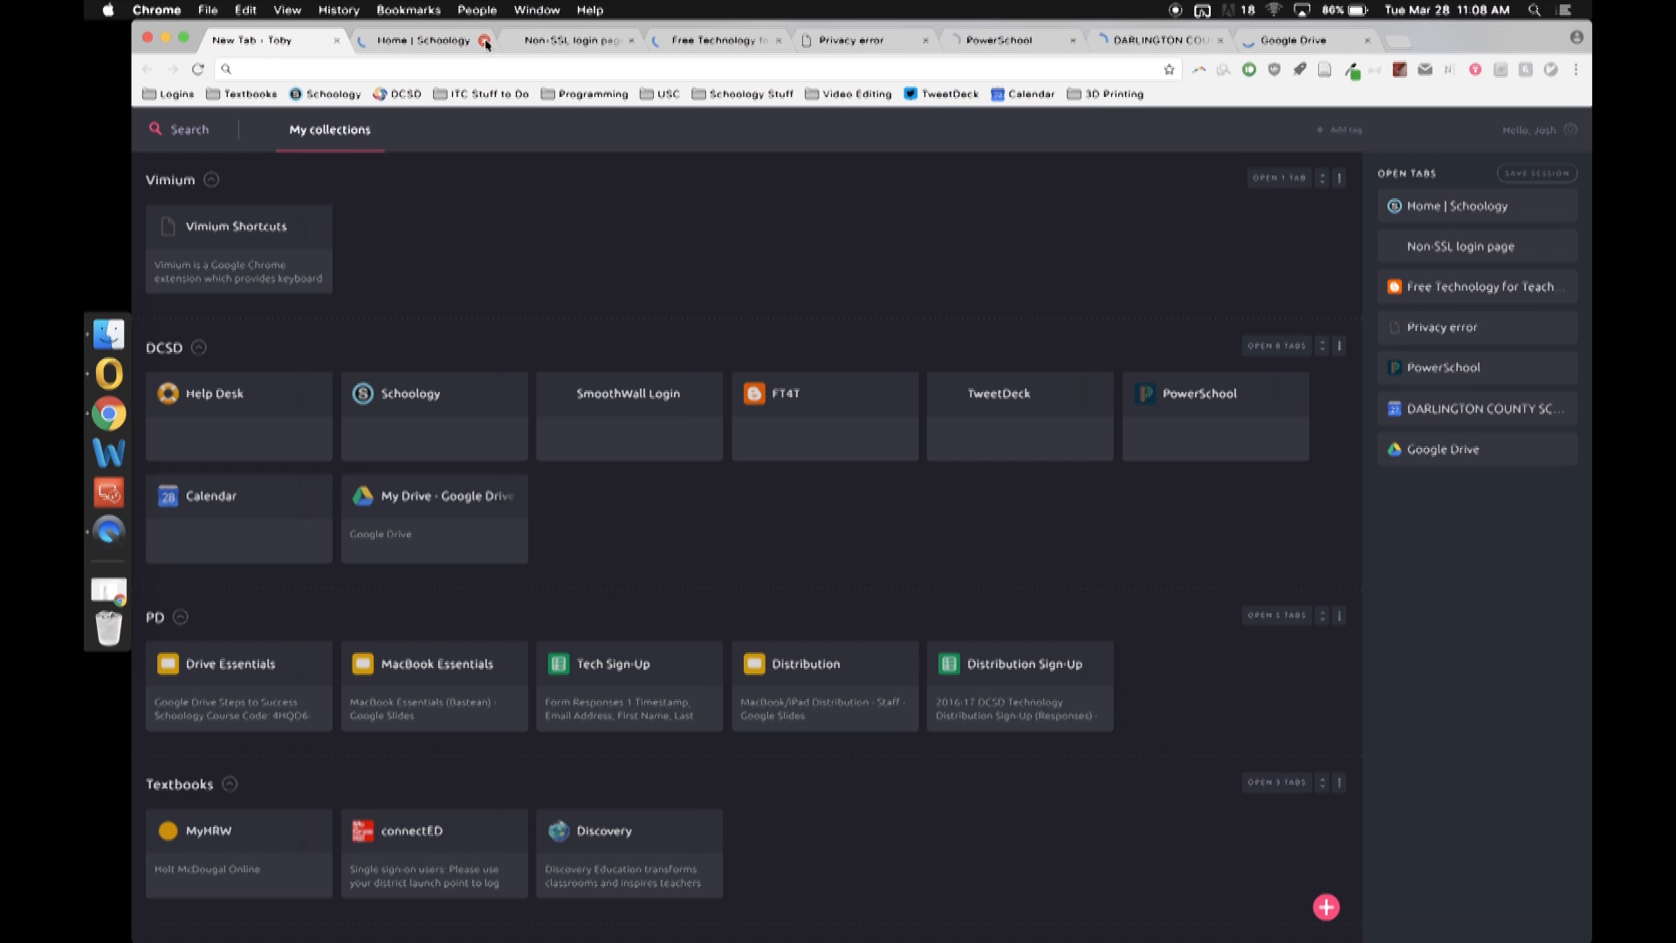
left_click(483, 39)
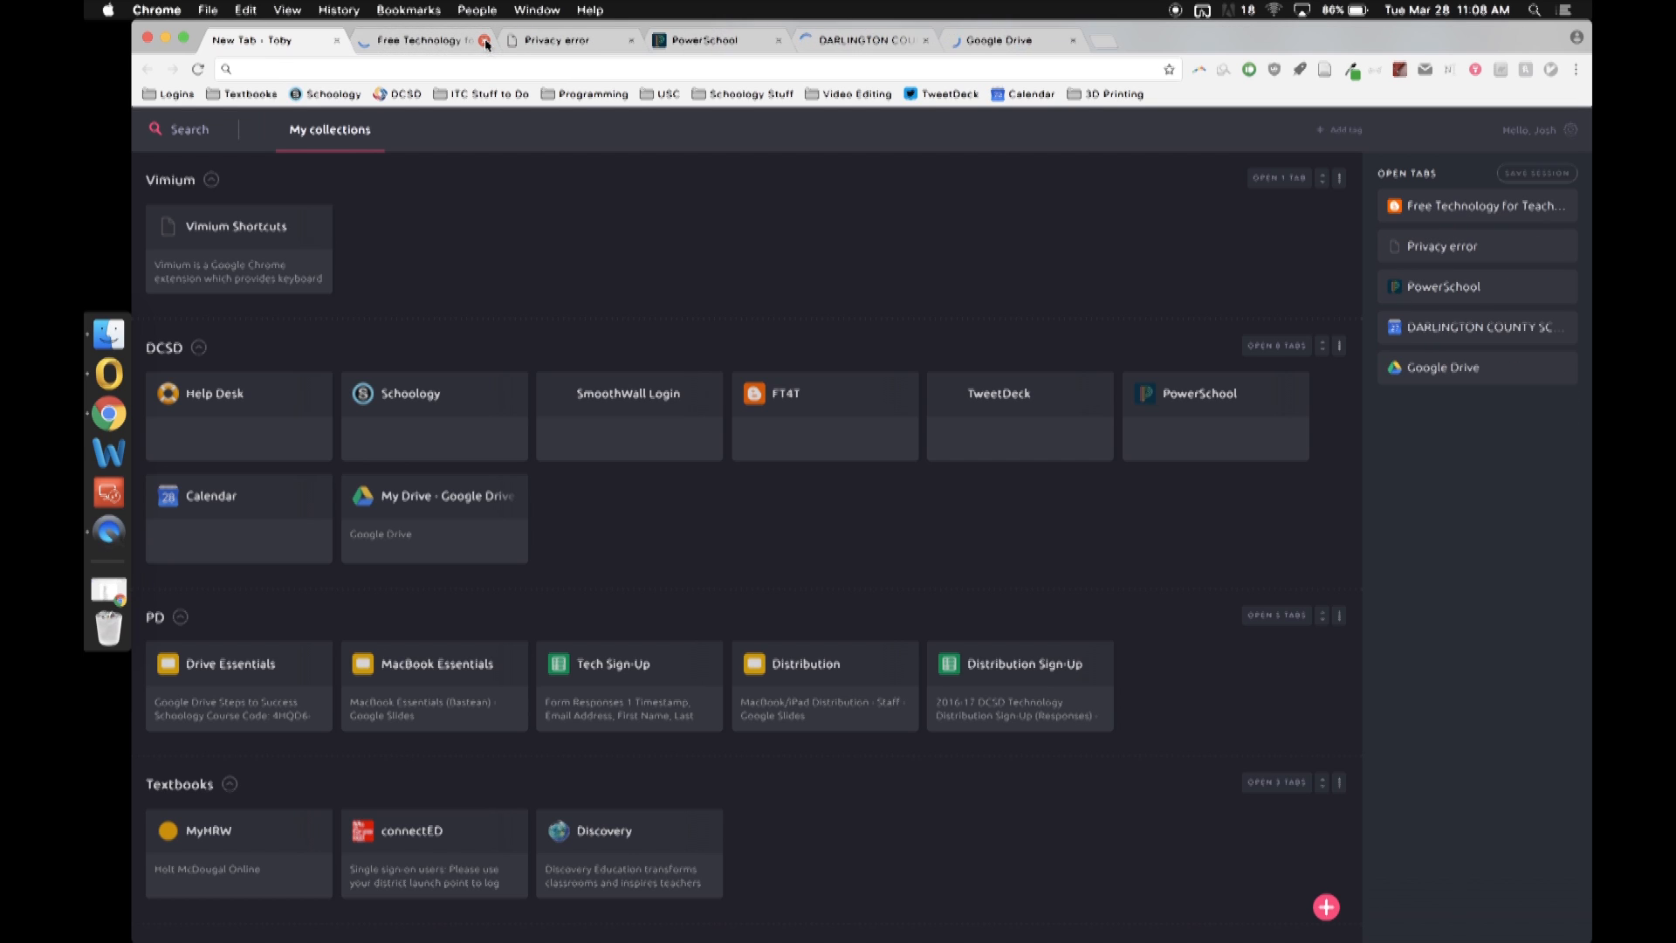
left_click(484, 39)
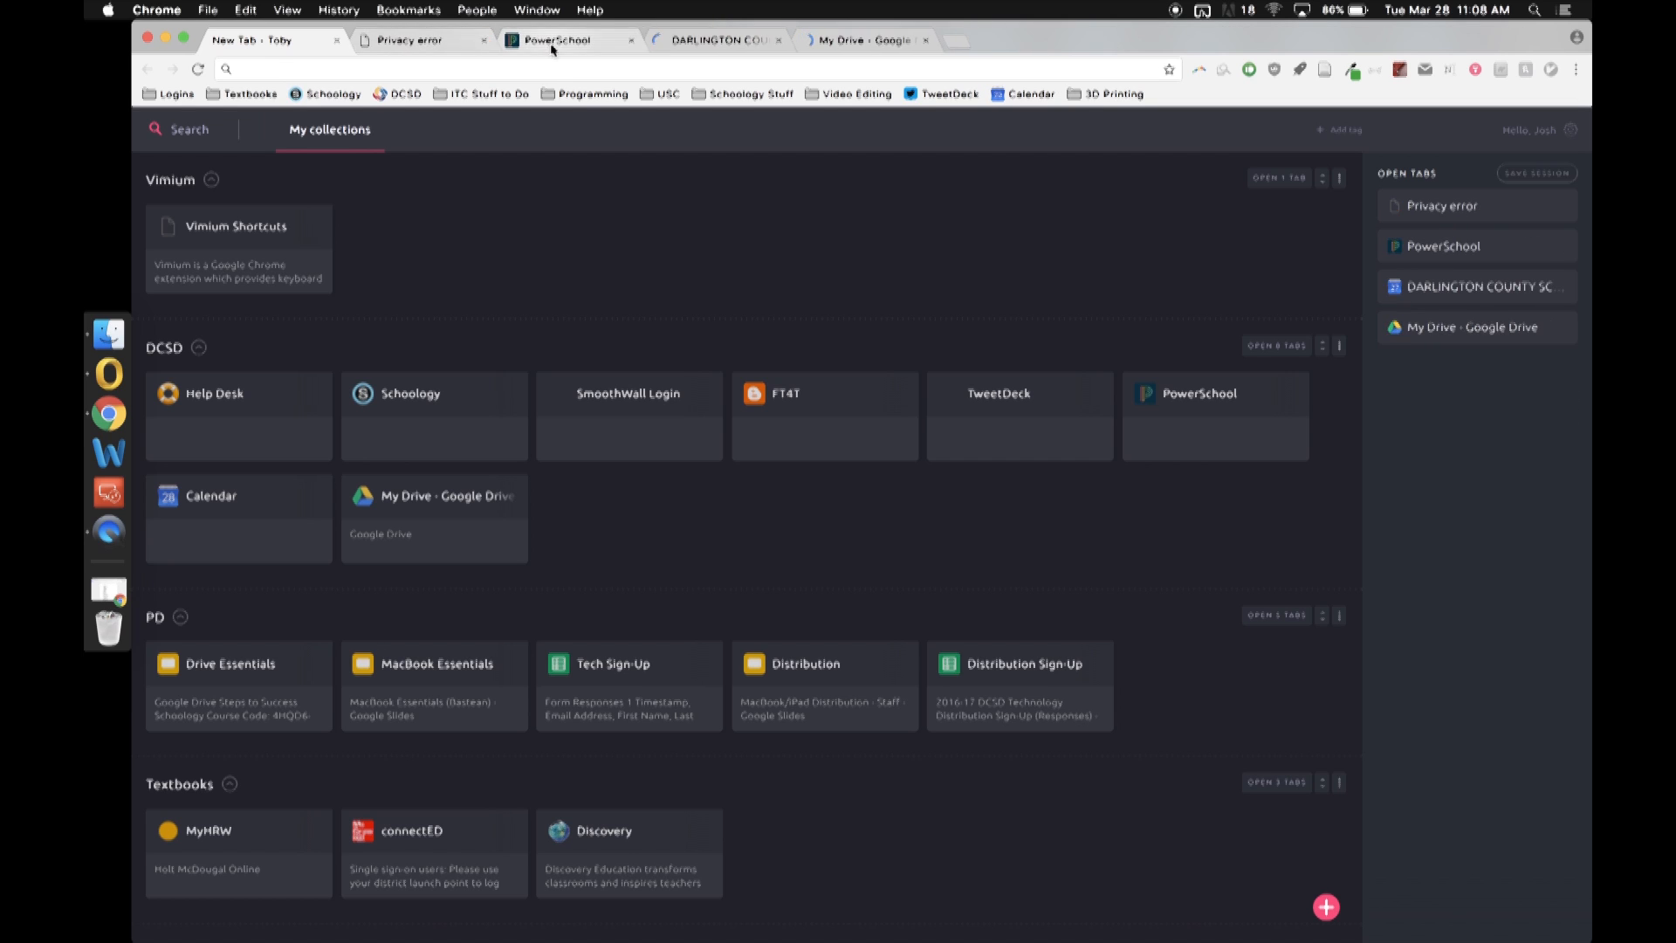
left_click(630, 39)
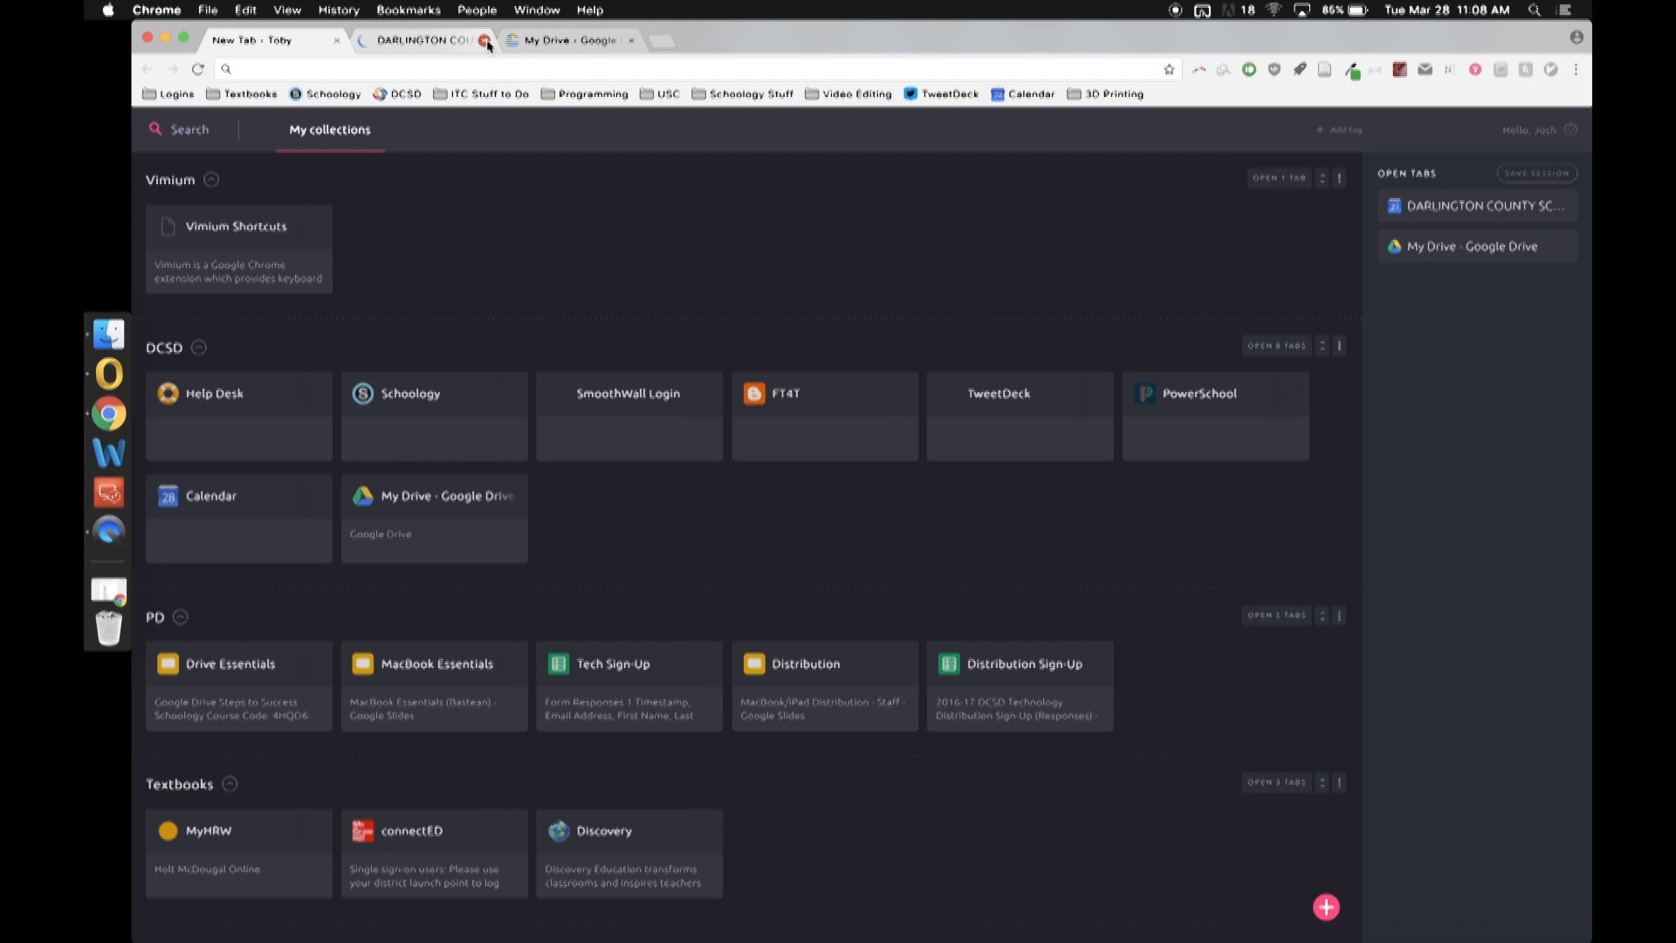
left_click(486, 40)
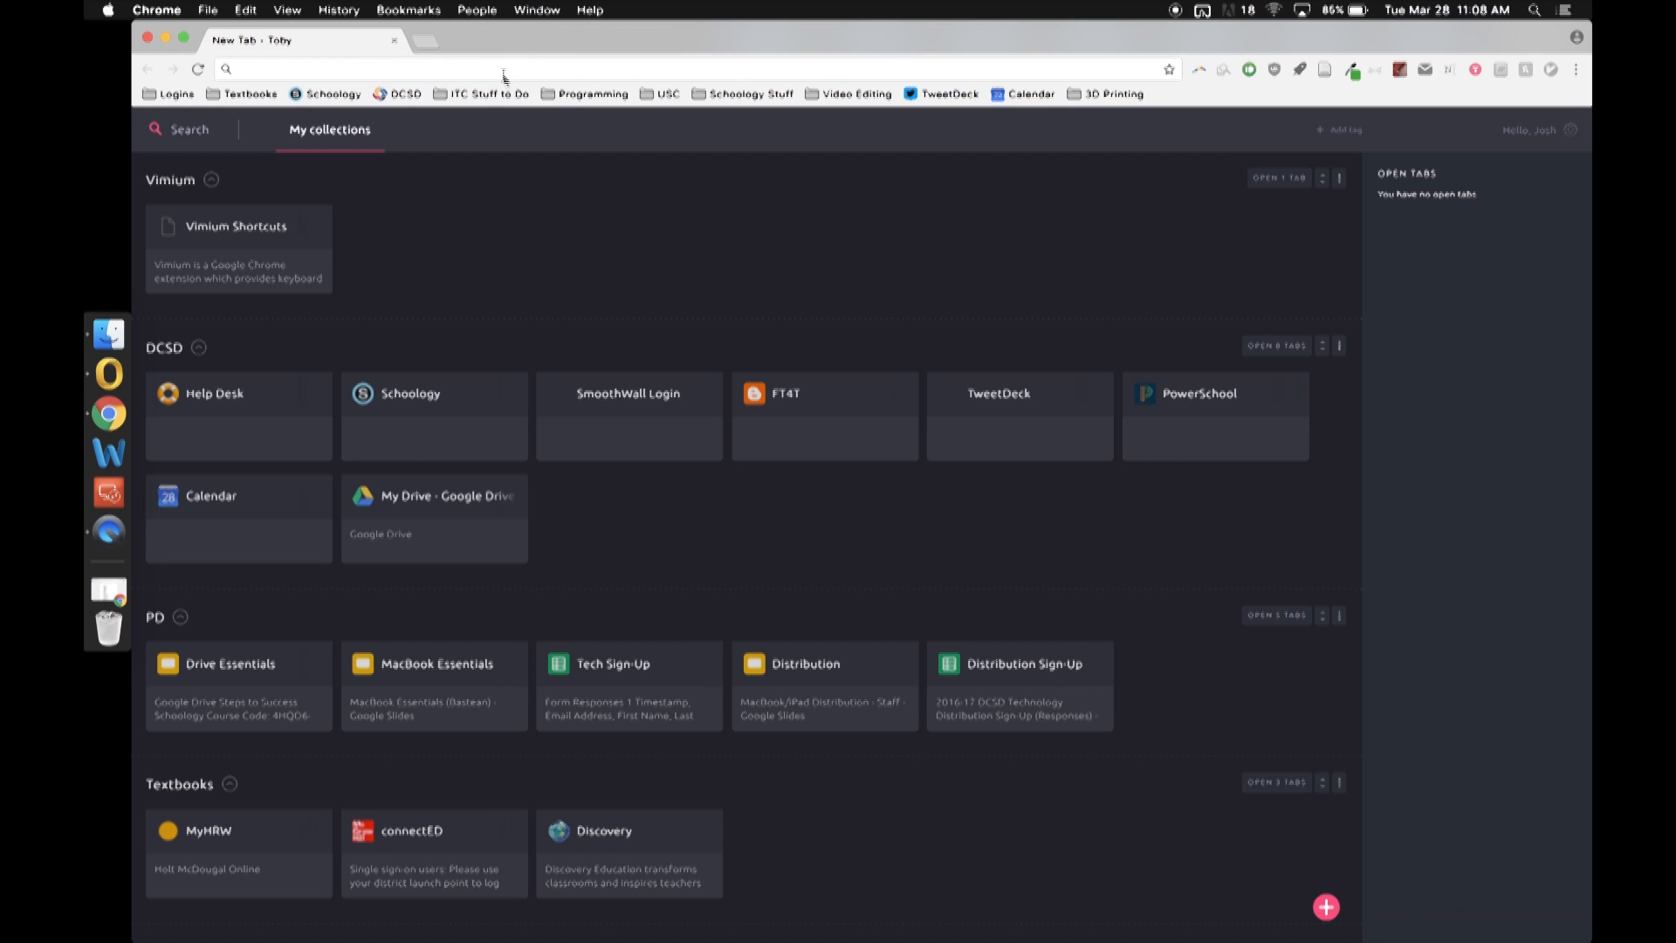
mouse_move(767, 269)
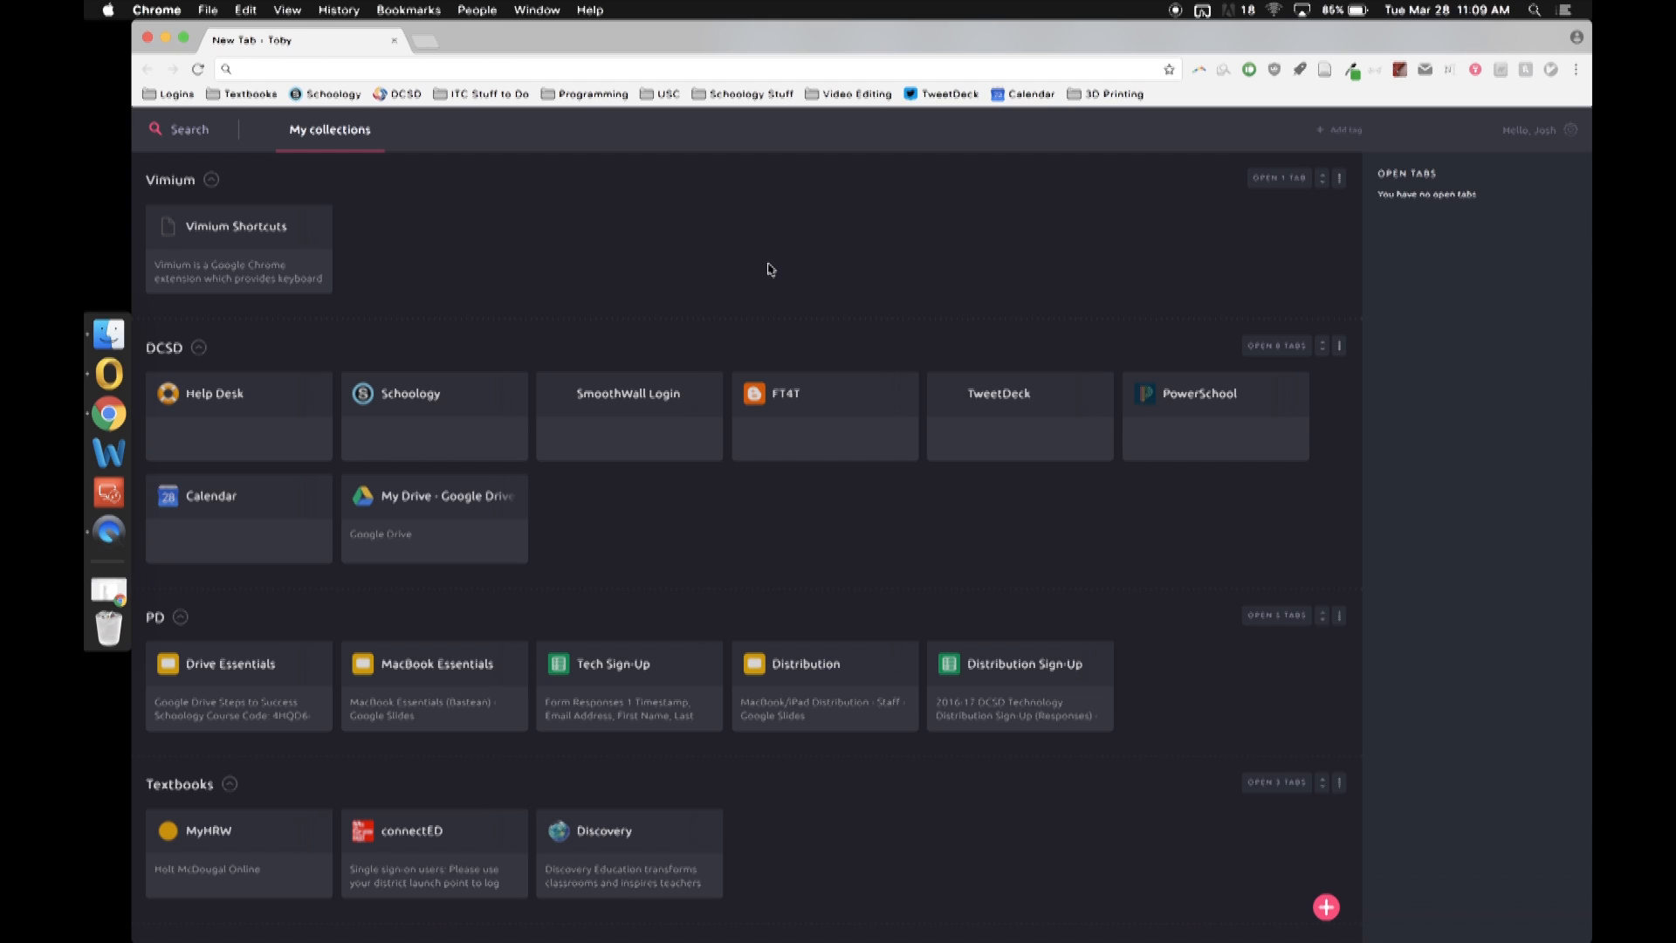
mouse_move(690, 271)
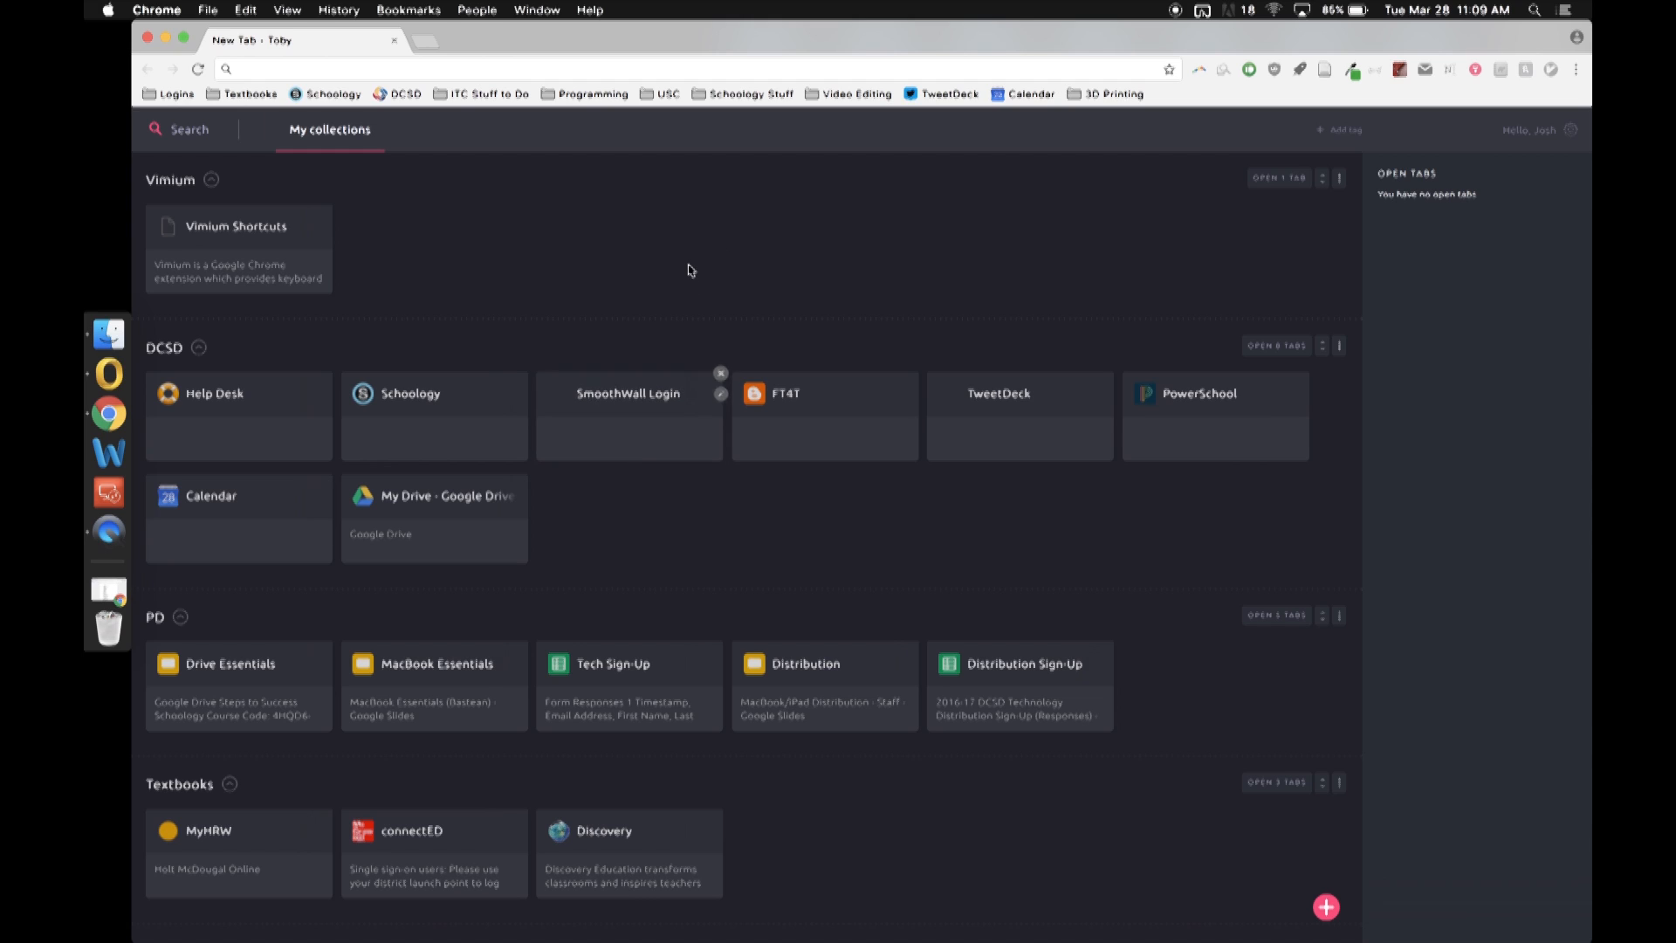
mouse_move(1181, 299)
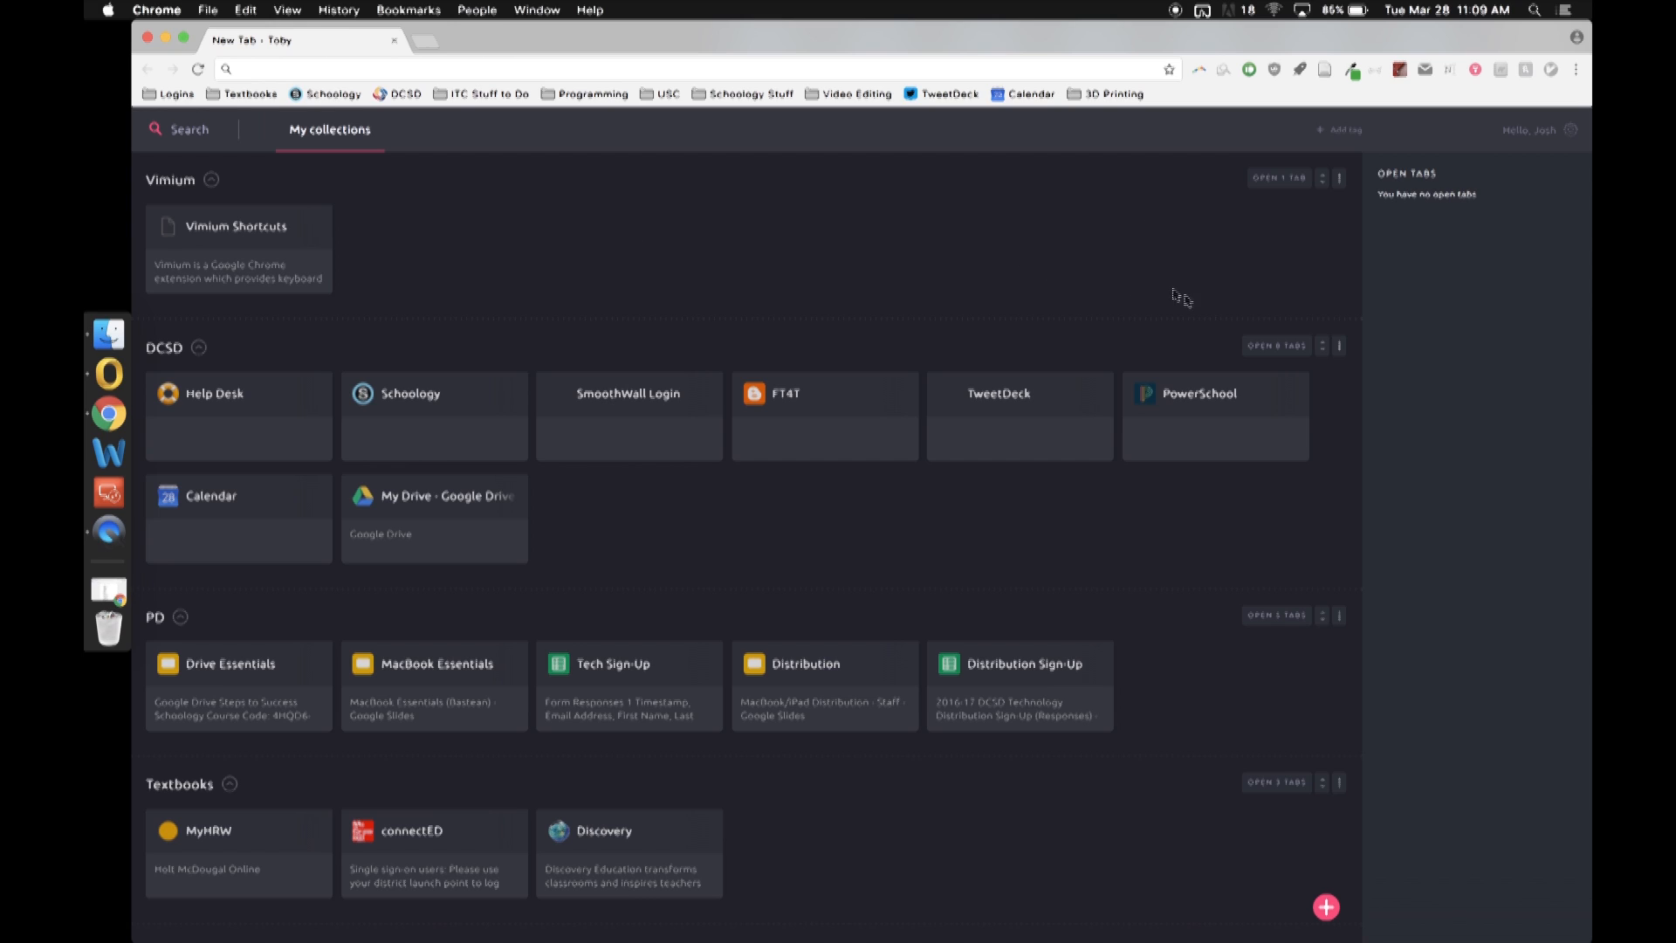
mouse_move(1063, 230)
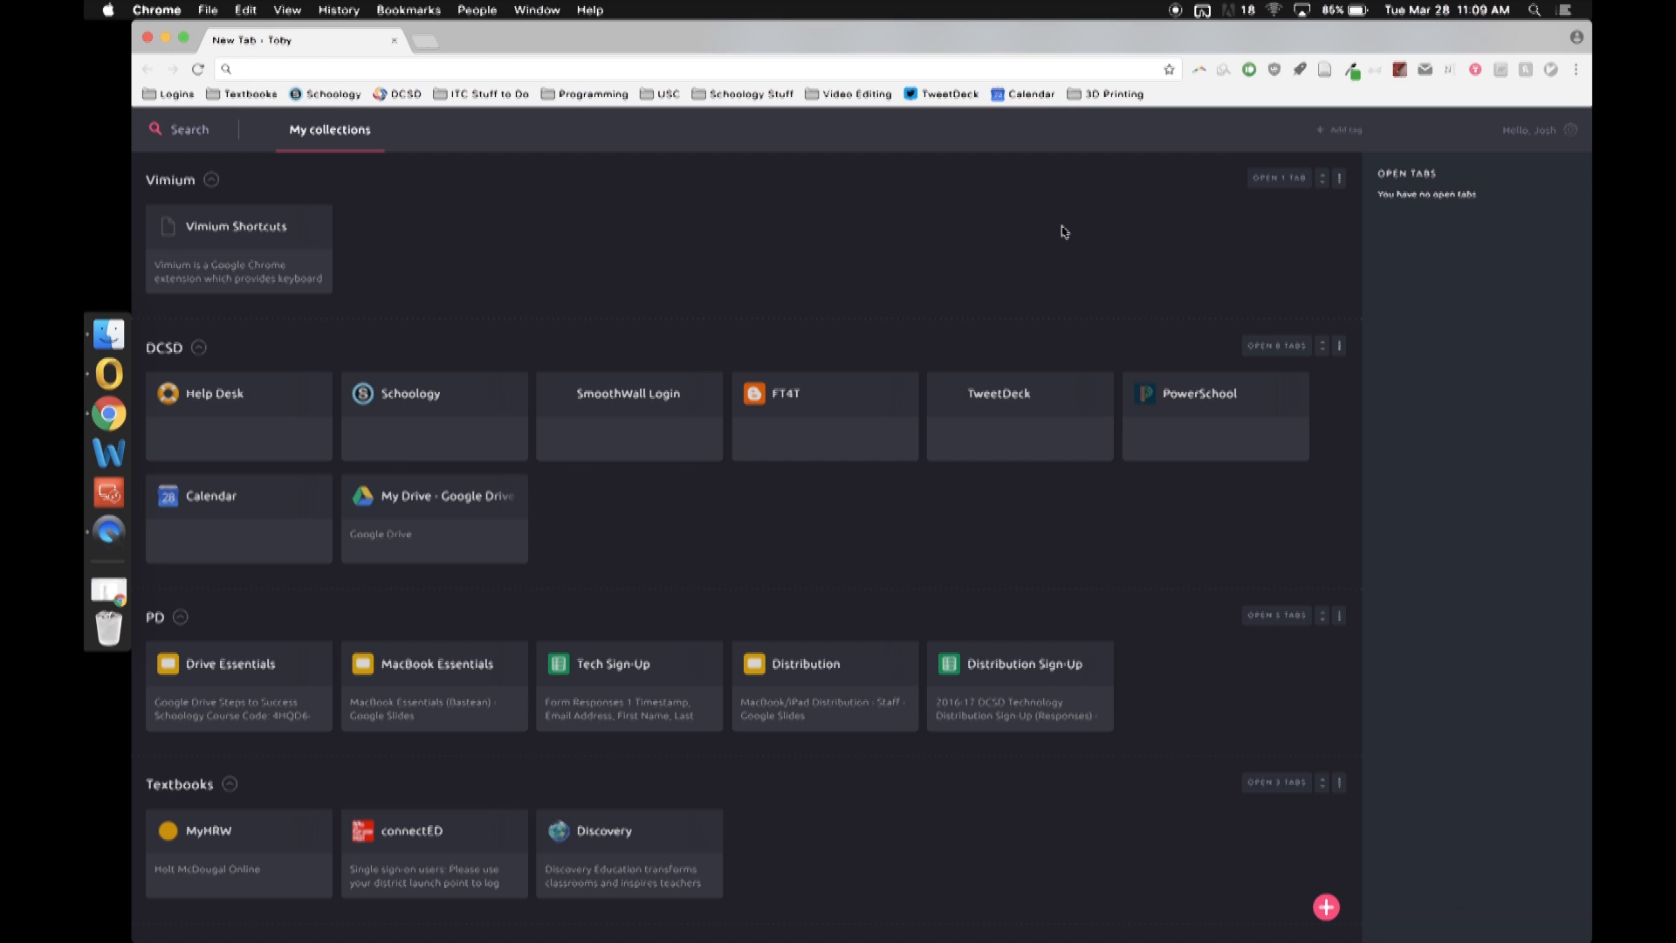